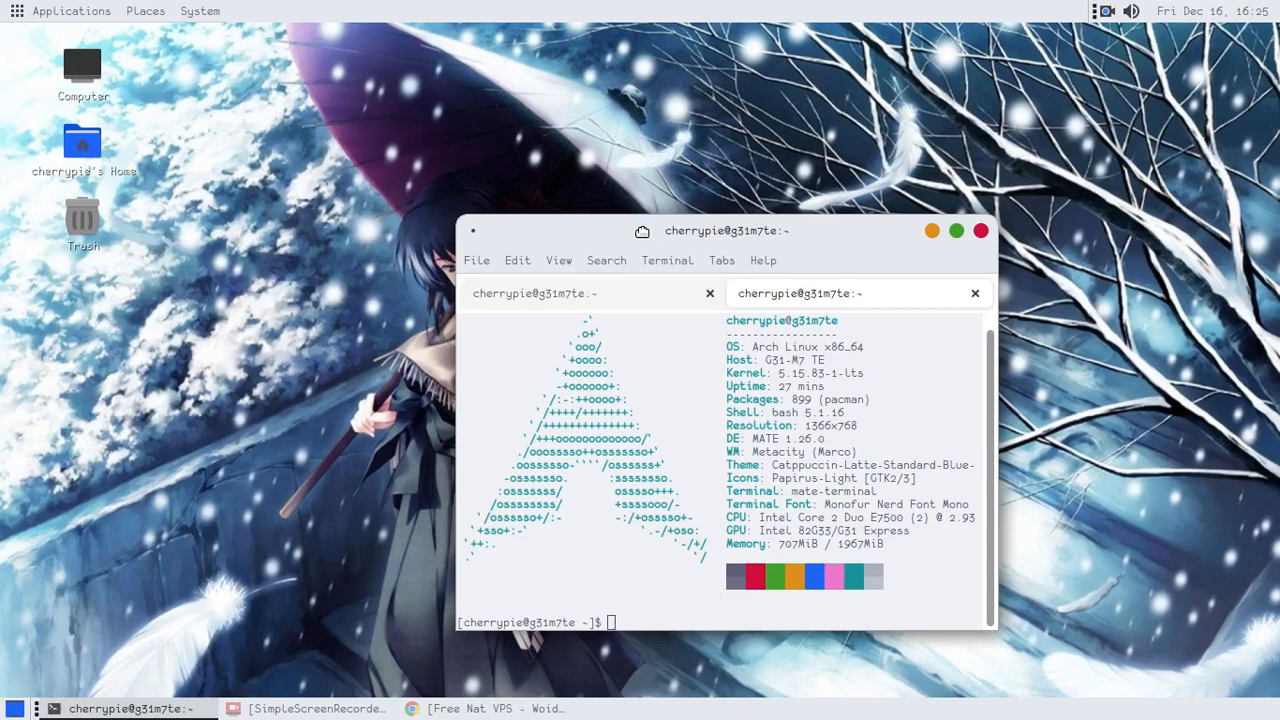
Drag the MATE Terminal window slightly up and to the left on the desktop
left_click_drag(727, 230, 670, 216)
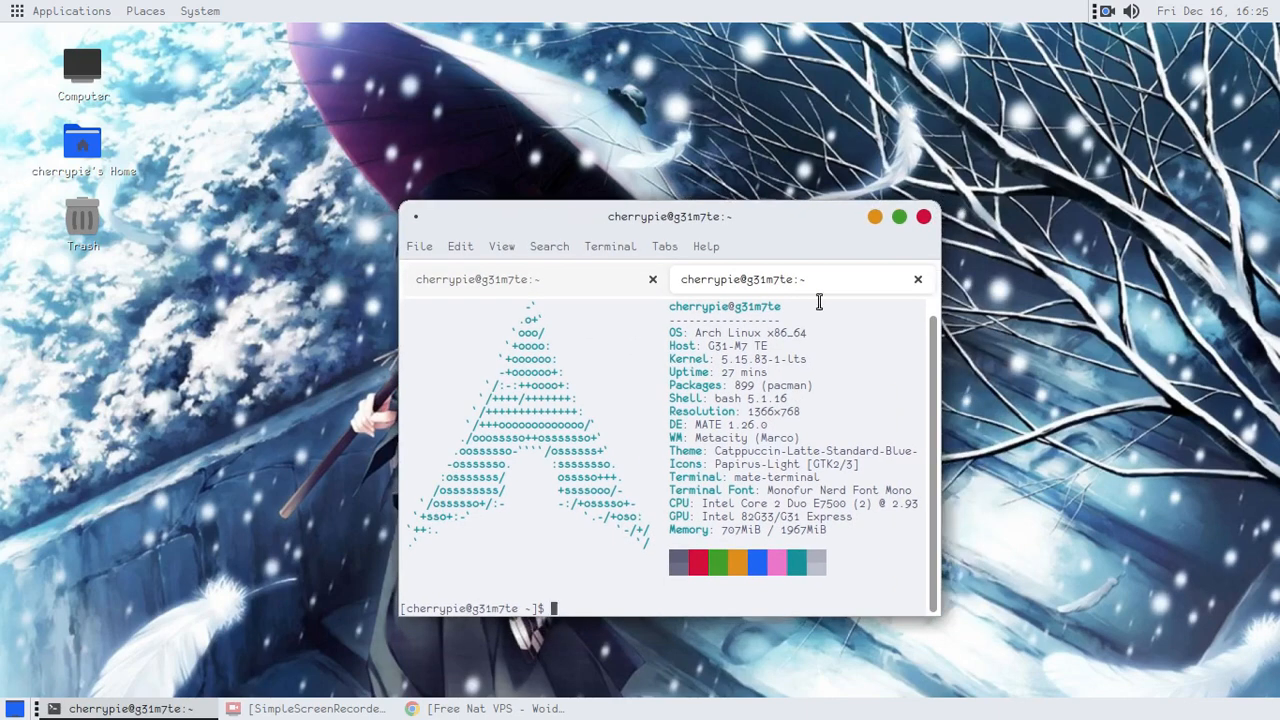
mouse_move(825, 302)
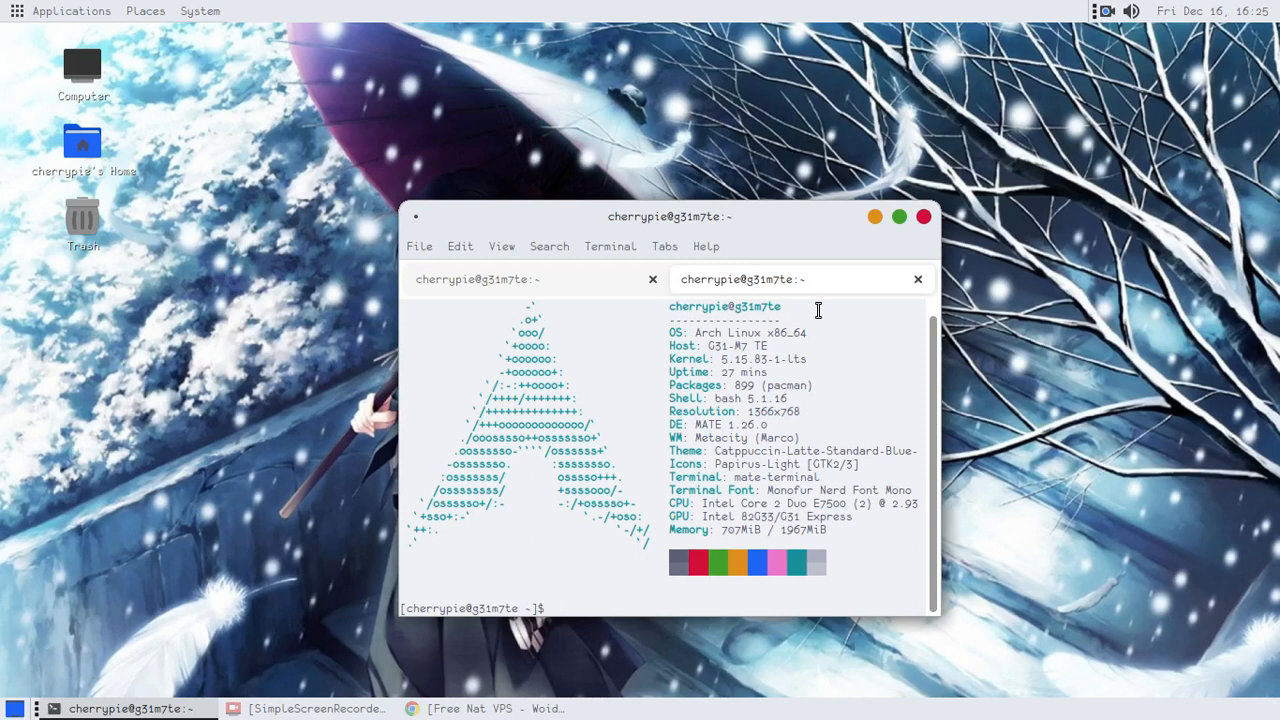
type("sh root@")
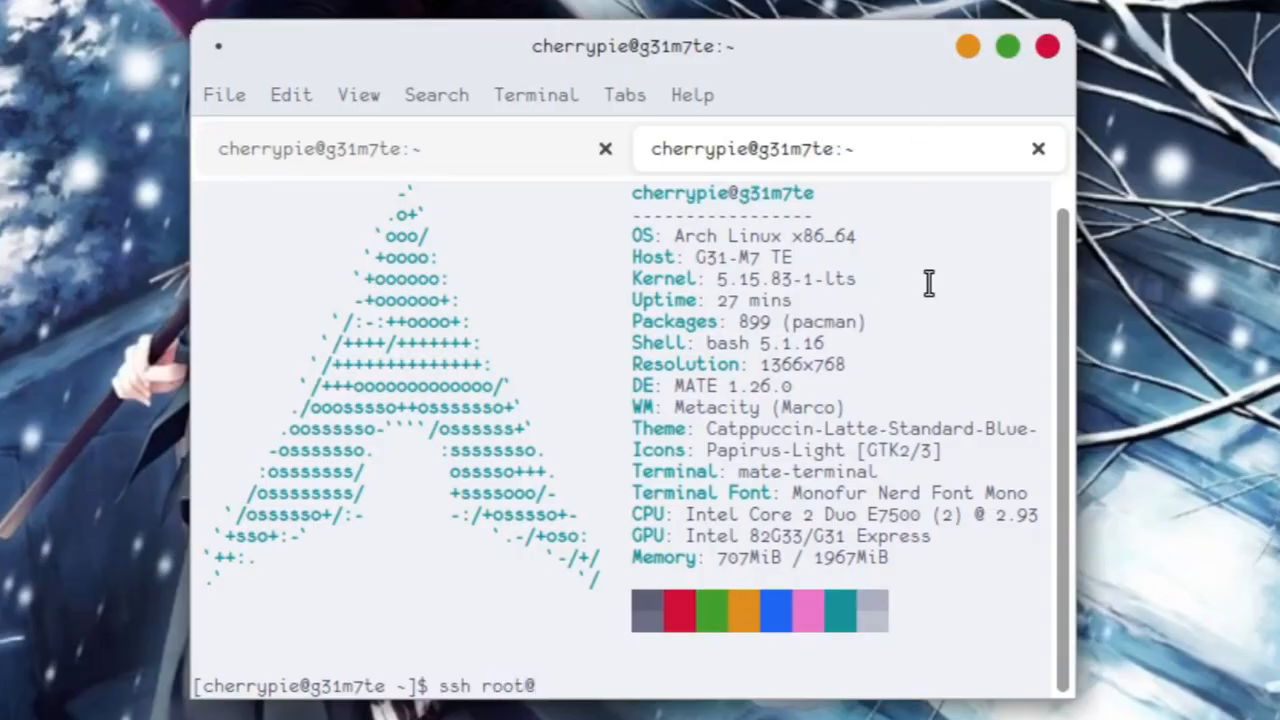
type("poatto")
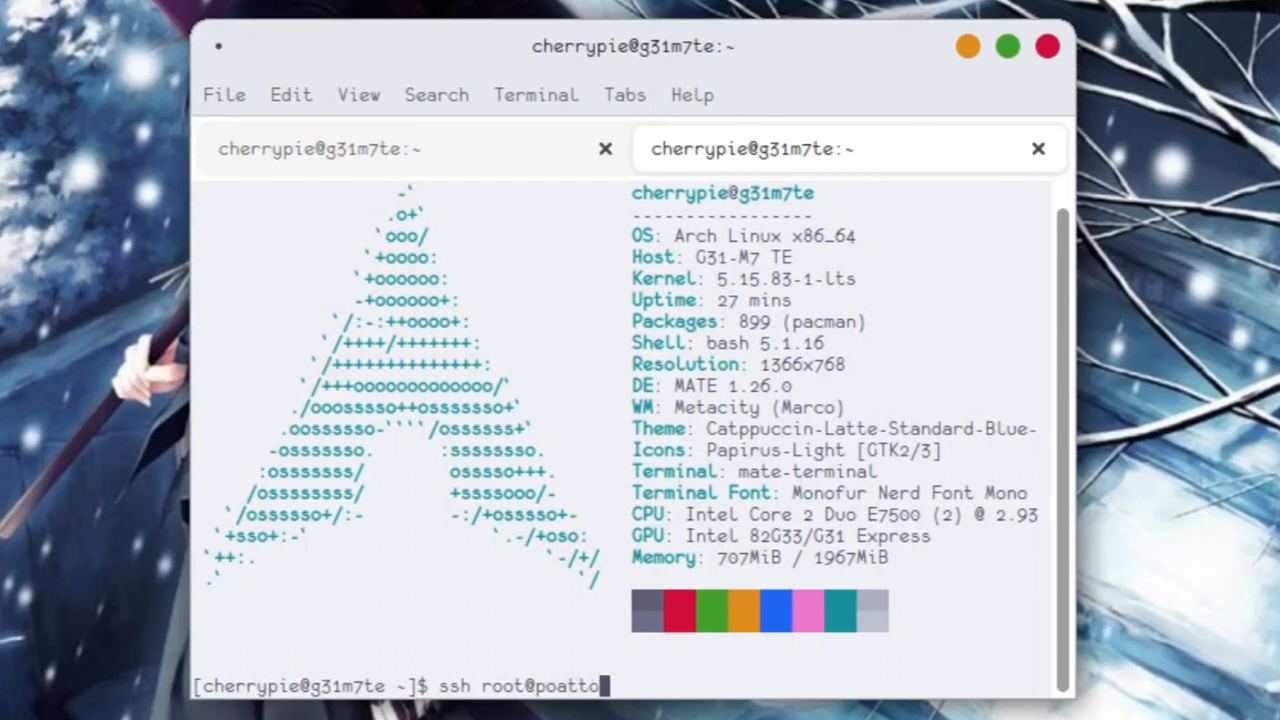
key("Return")
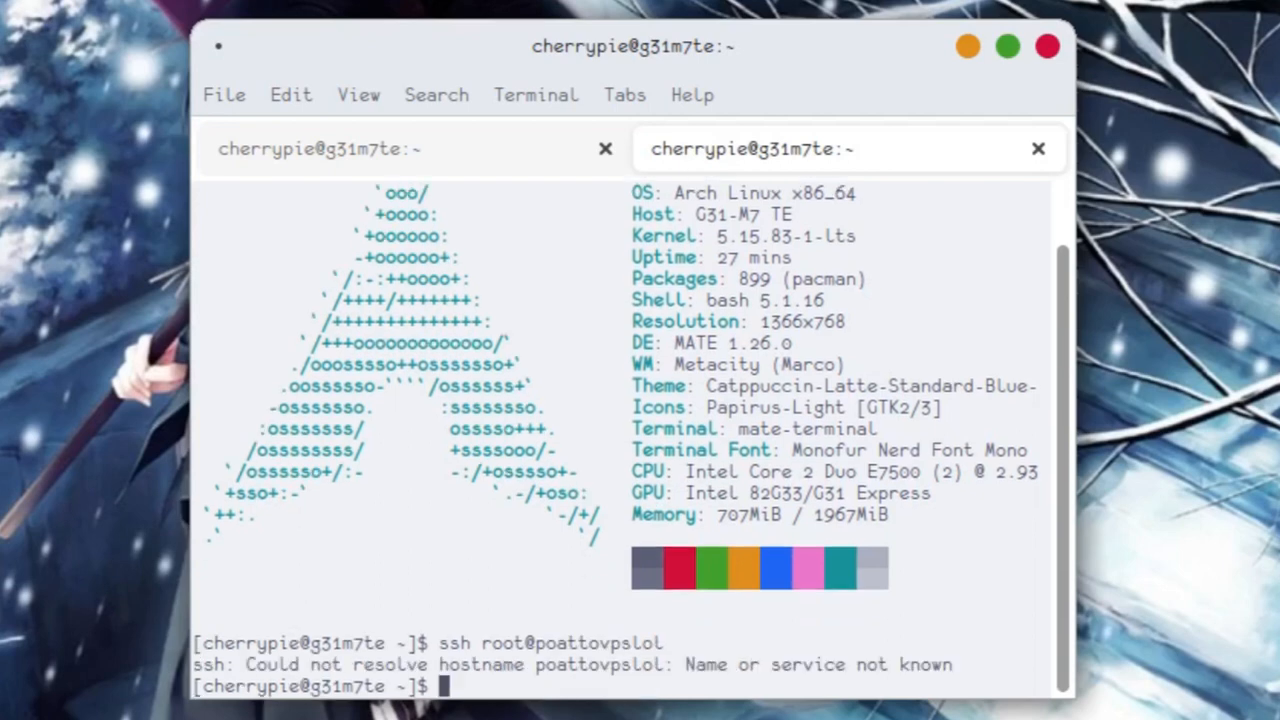
key("Return")
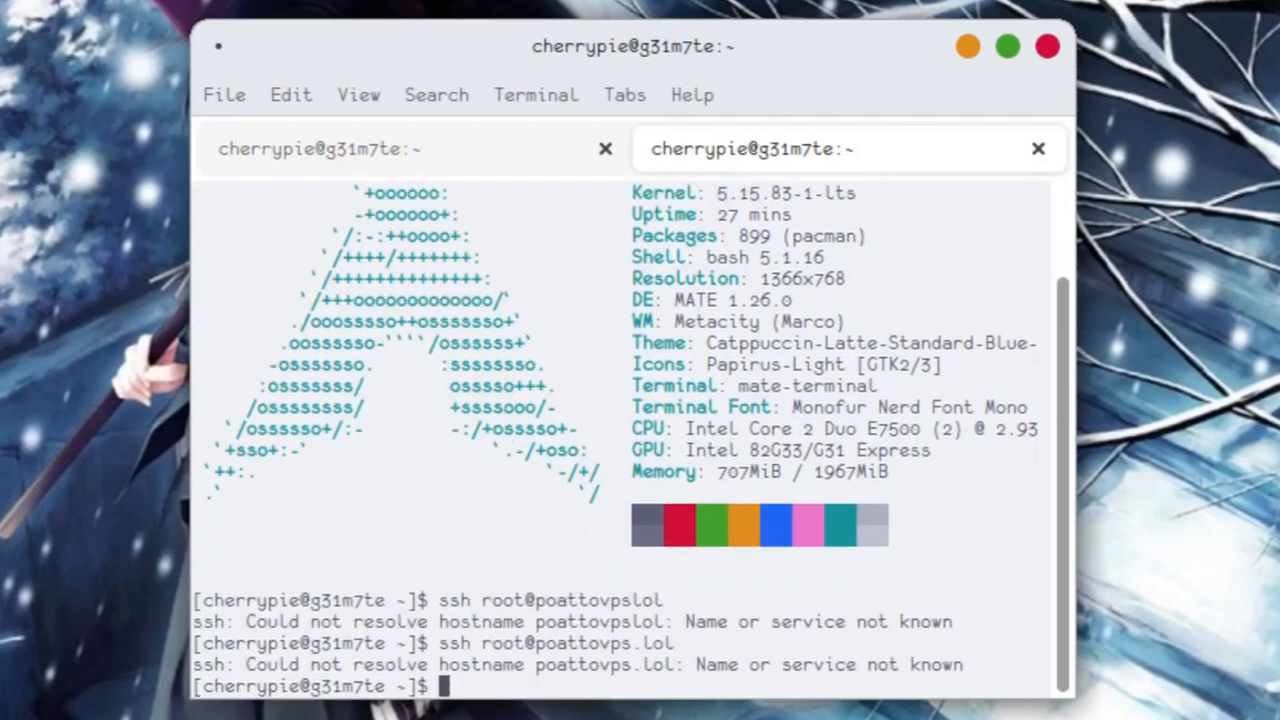
type("ssh root@poattovps.lol")
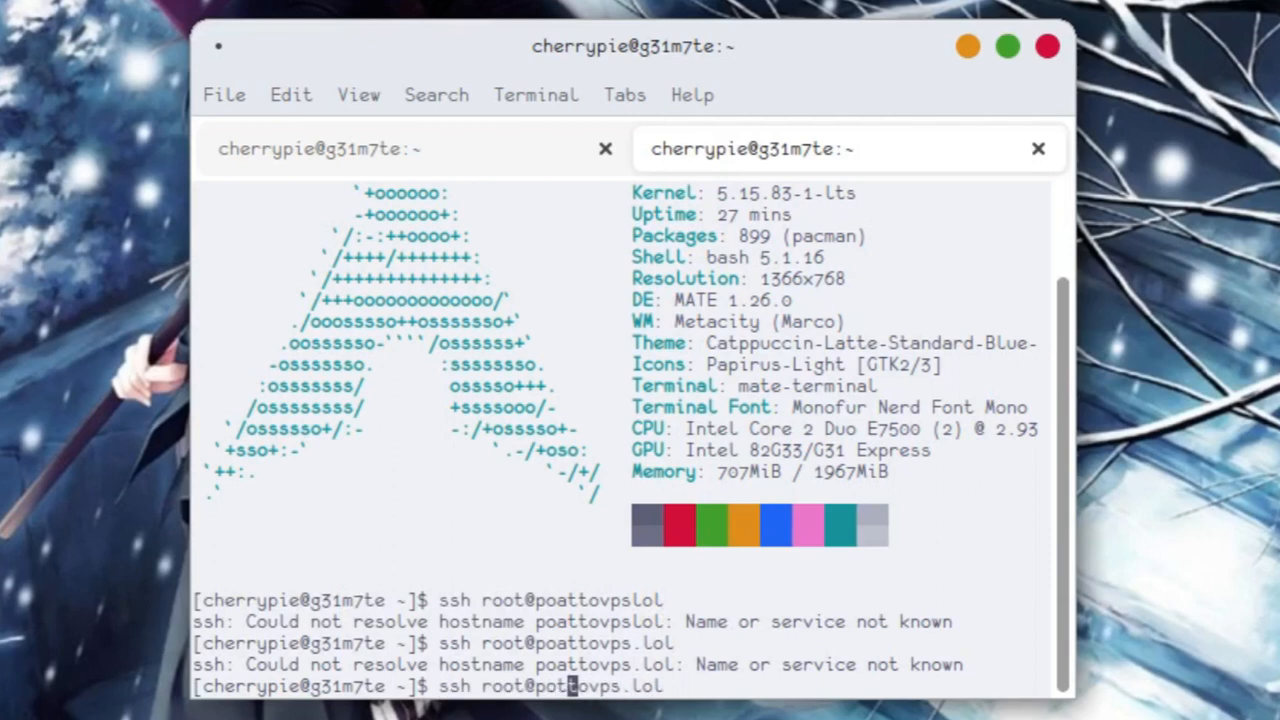
key("Return")
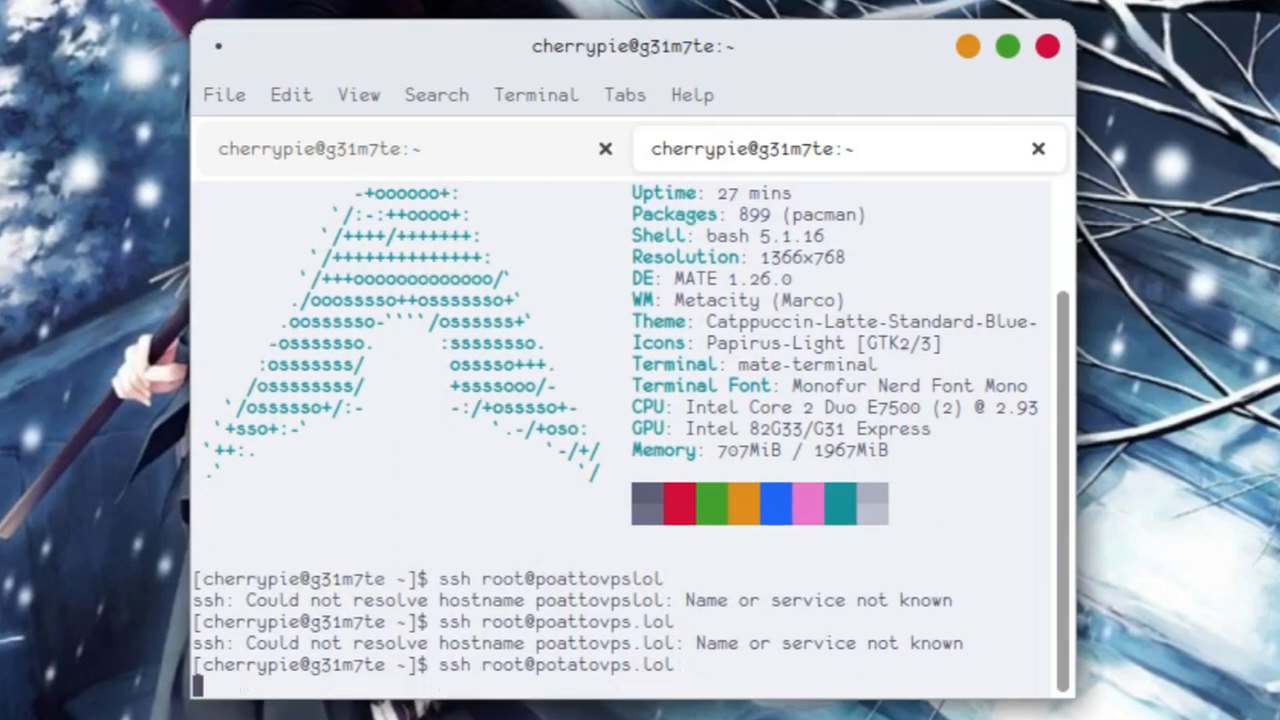
key("Return")
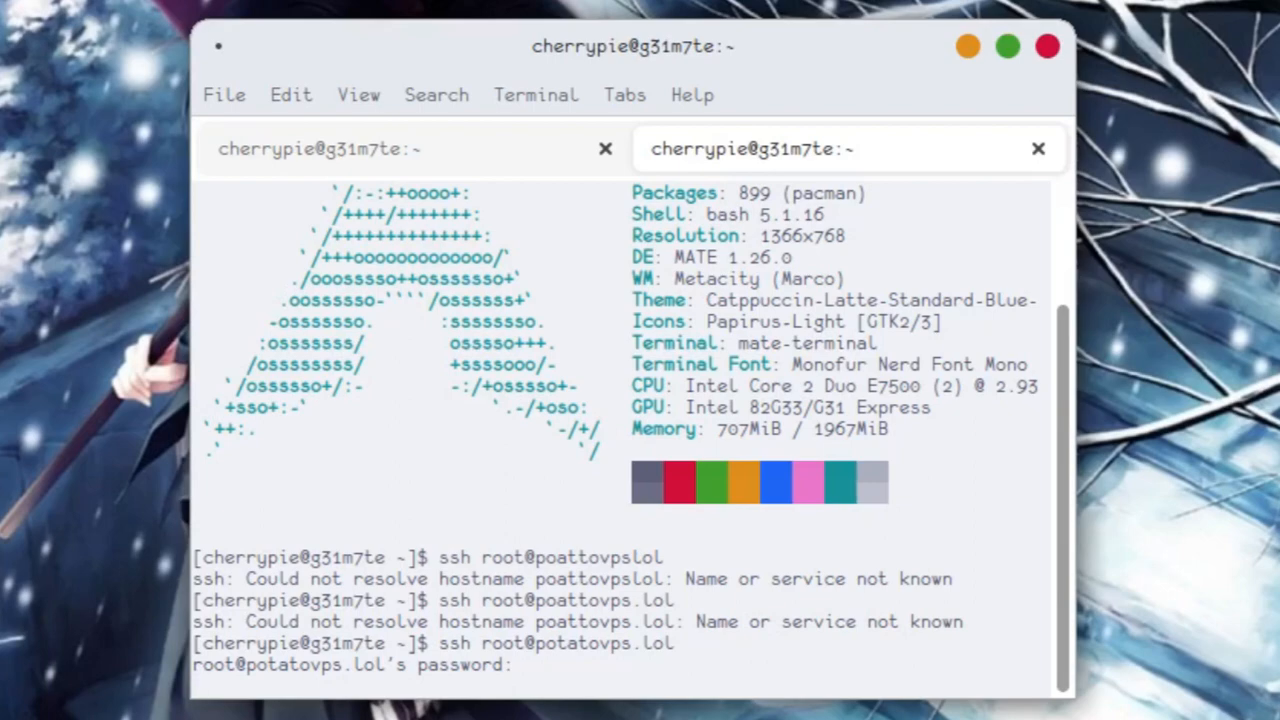
key("Return")
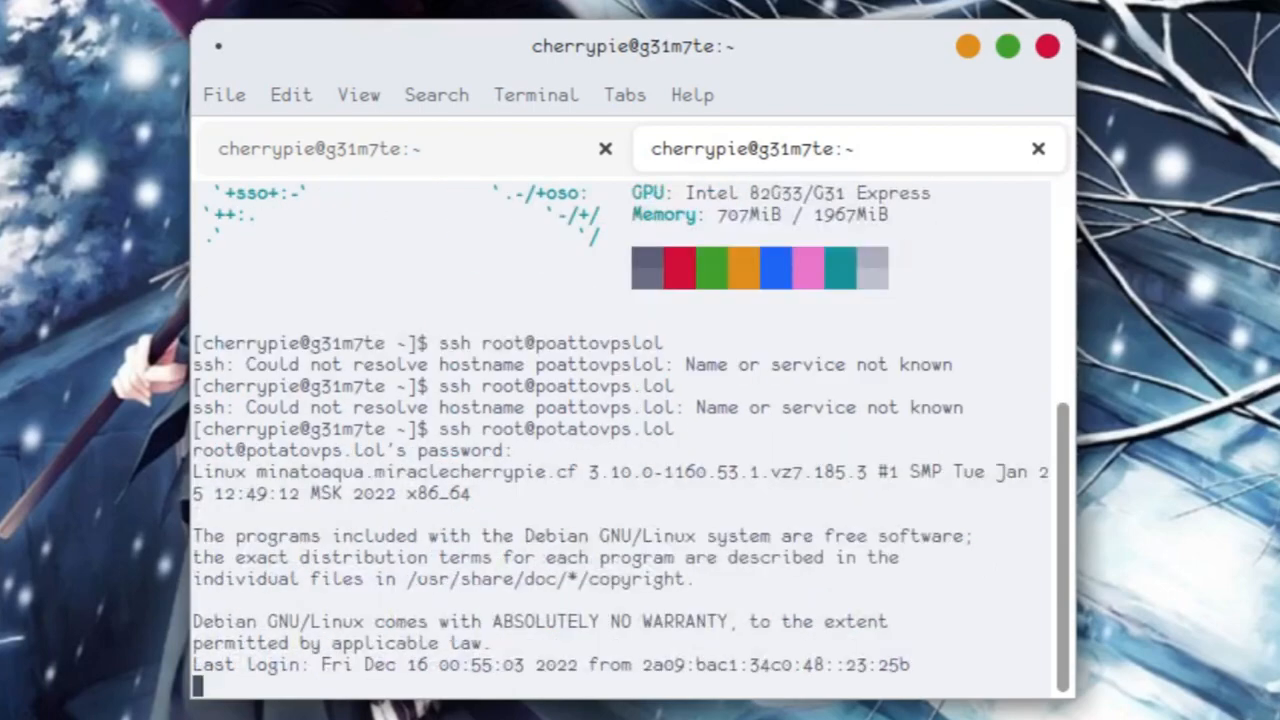
Open the server's /etc/ssh directory in Vim with 'vim /etc/ssh'
type("vim /etc/")
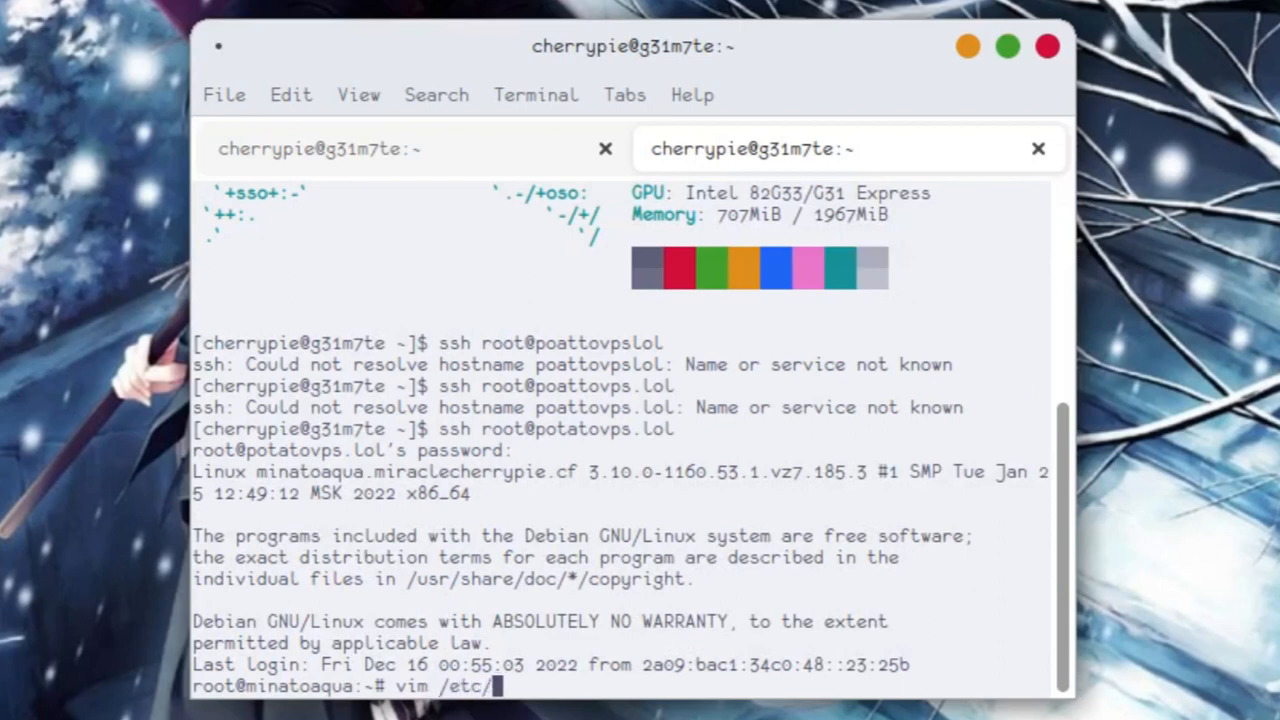
type("ssh")
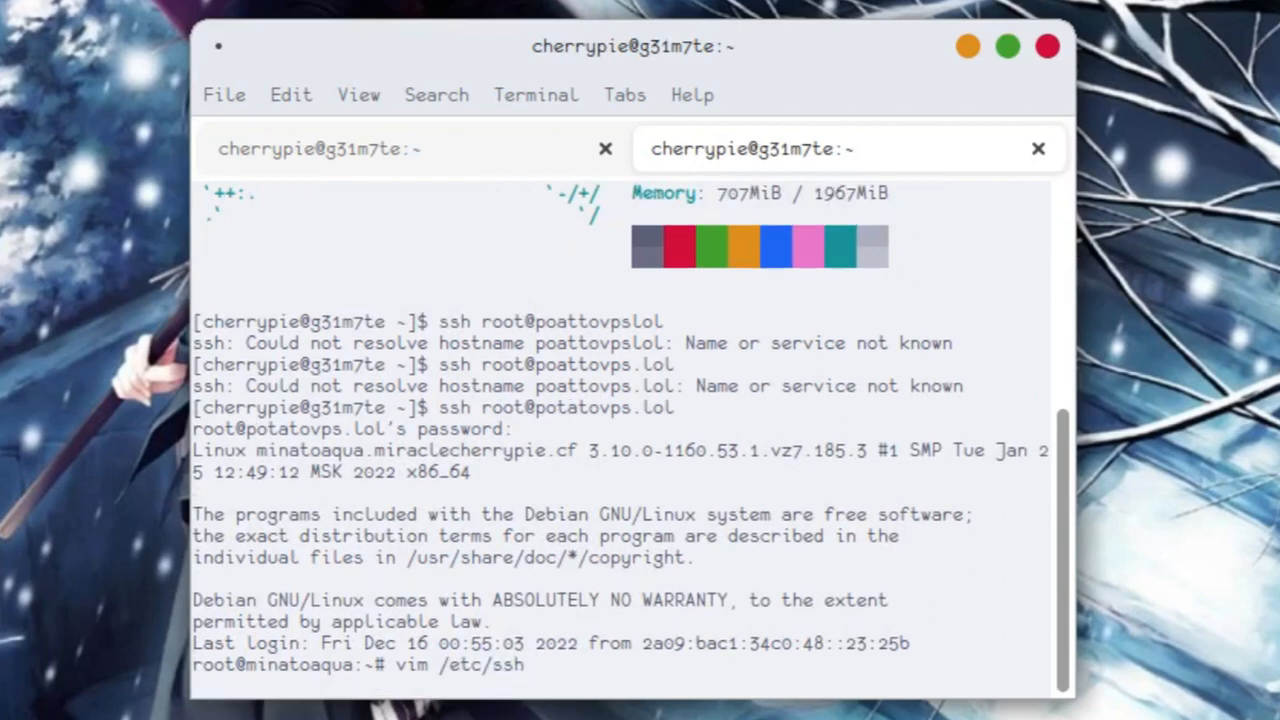
key("Return")
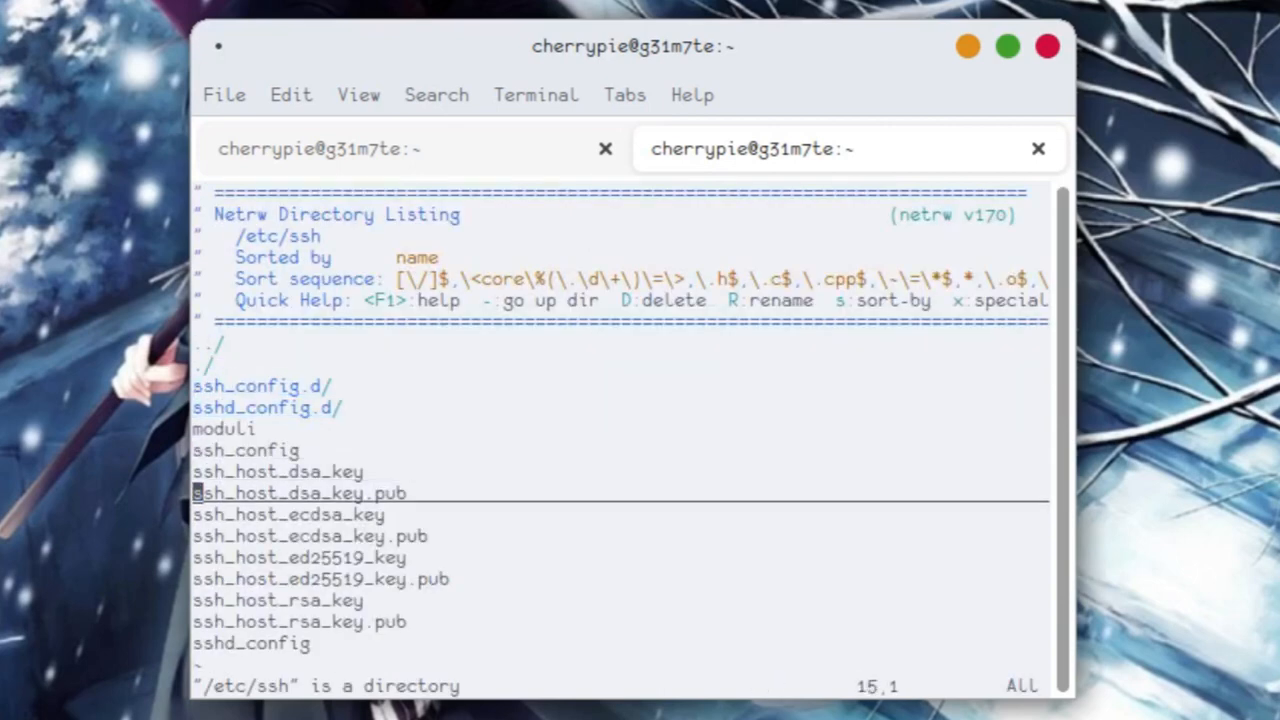
Open sshd_config and check the AllowTcpForwarding, GatewayPorts and X11Forwarding lines
key("G")
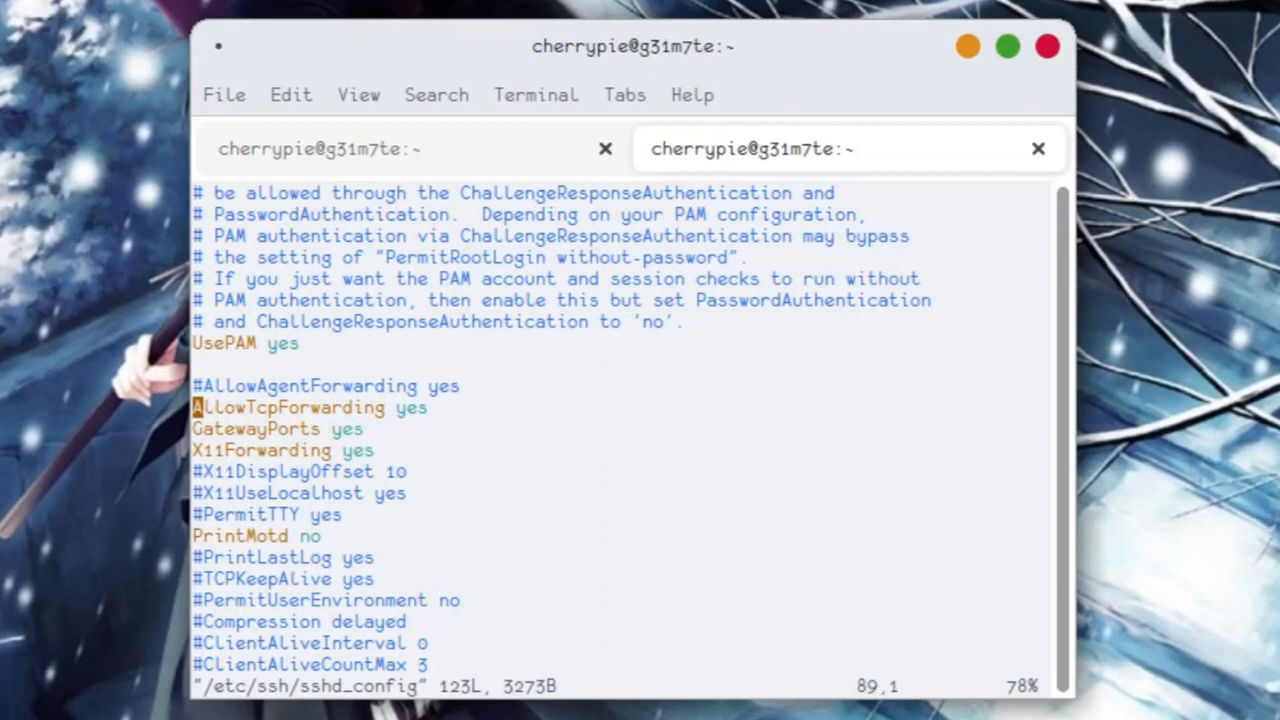
key("End")
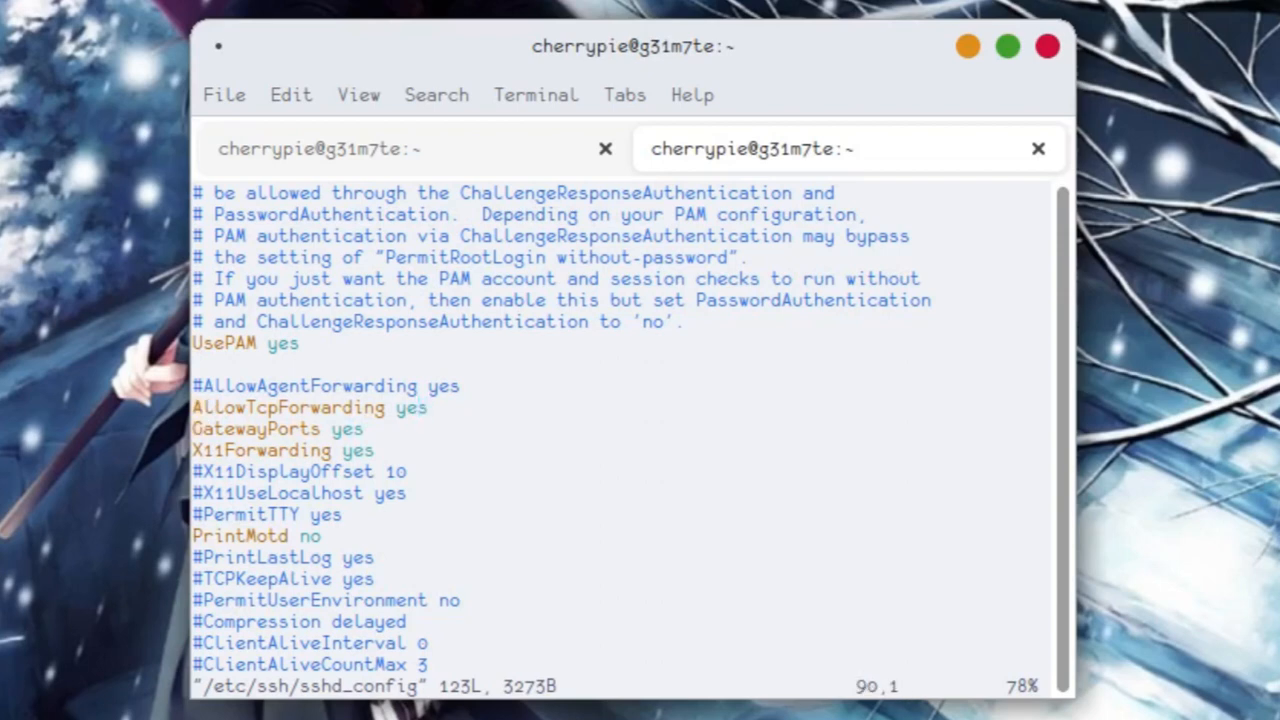
key("Down")
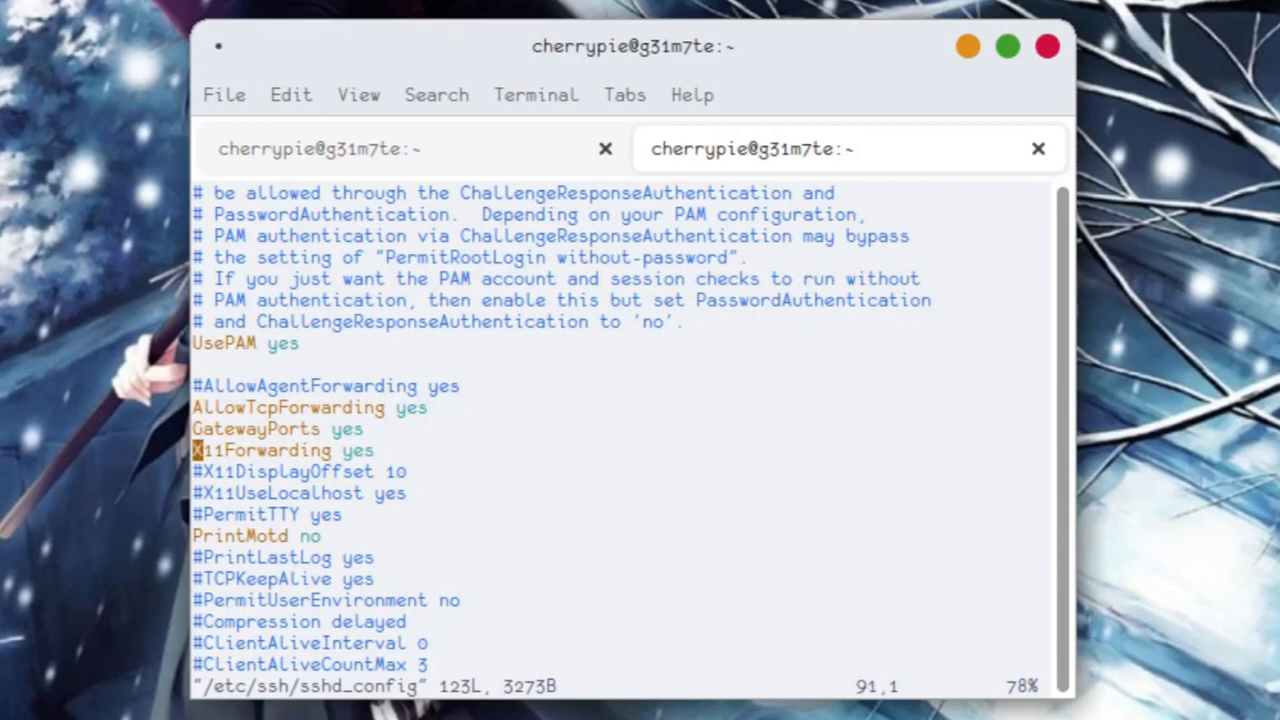
scroll("down", 3)
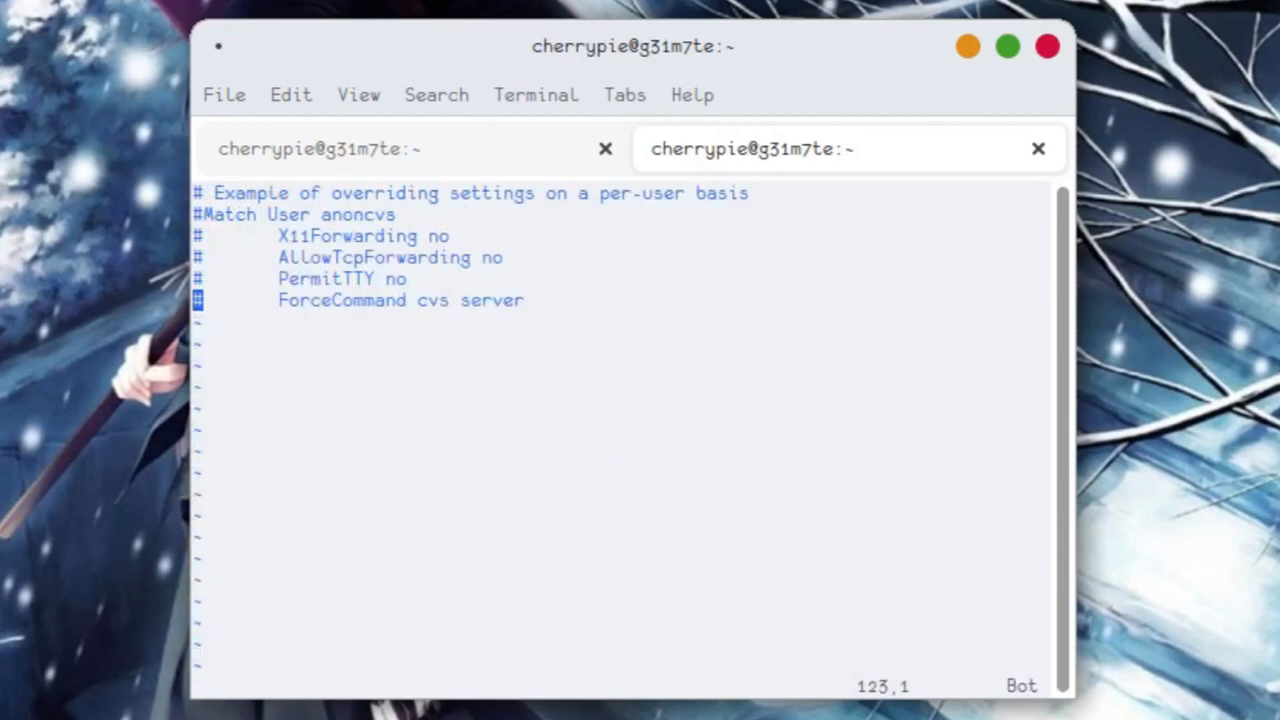
scroll("up", 3)
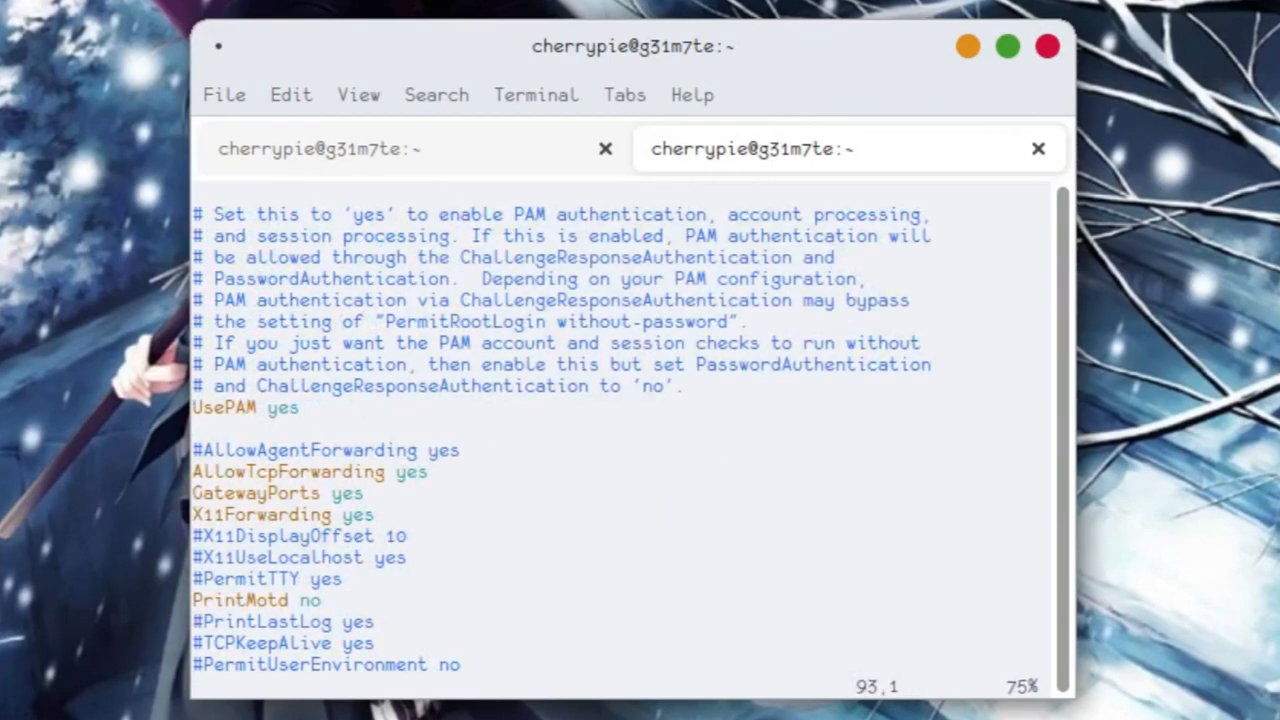
scroll("down", 3)
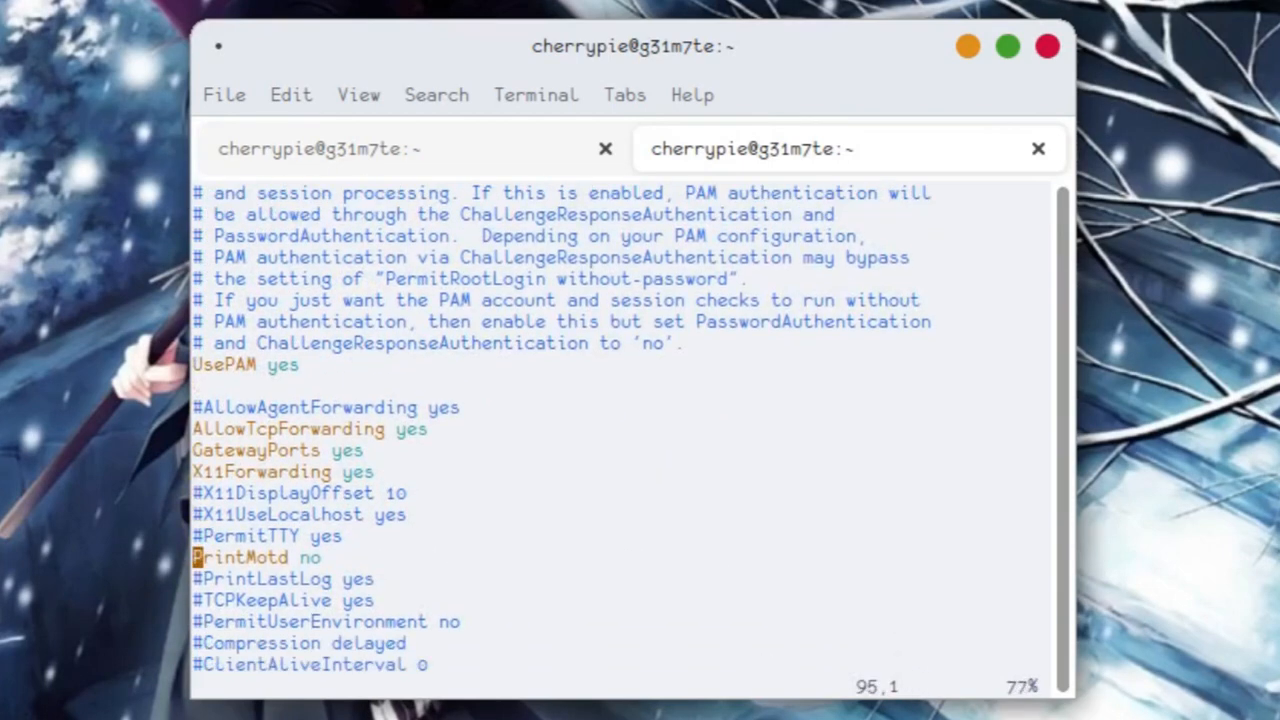
scroll("down", 3)
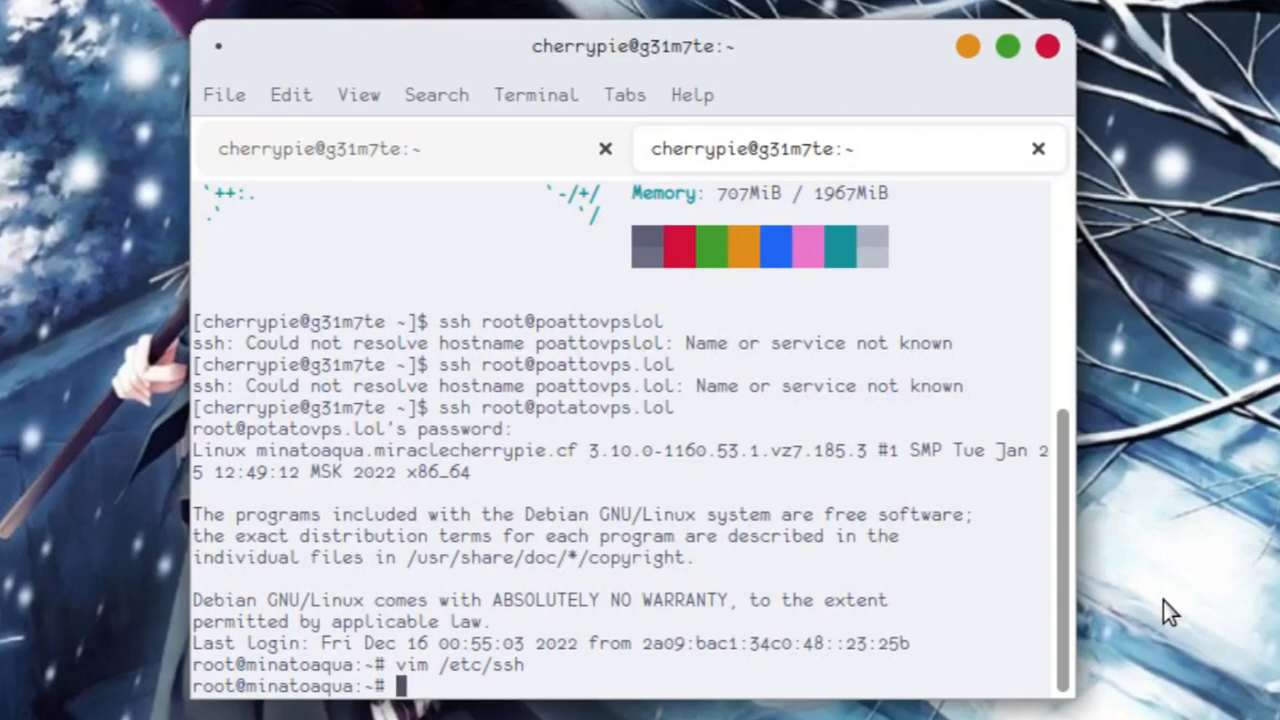
Type 'systemctl restart sshd' on the server, then cancel it with Ctrl+C
type("systemctl")
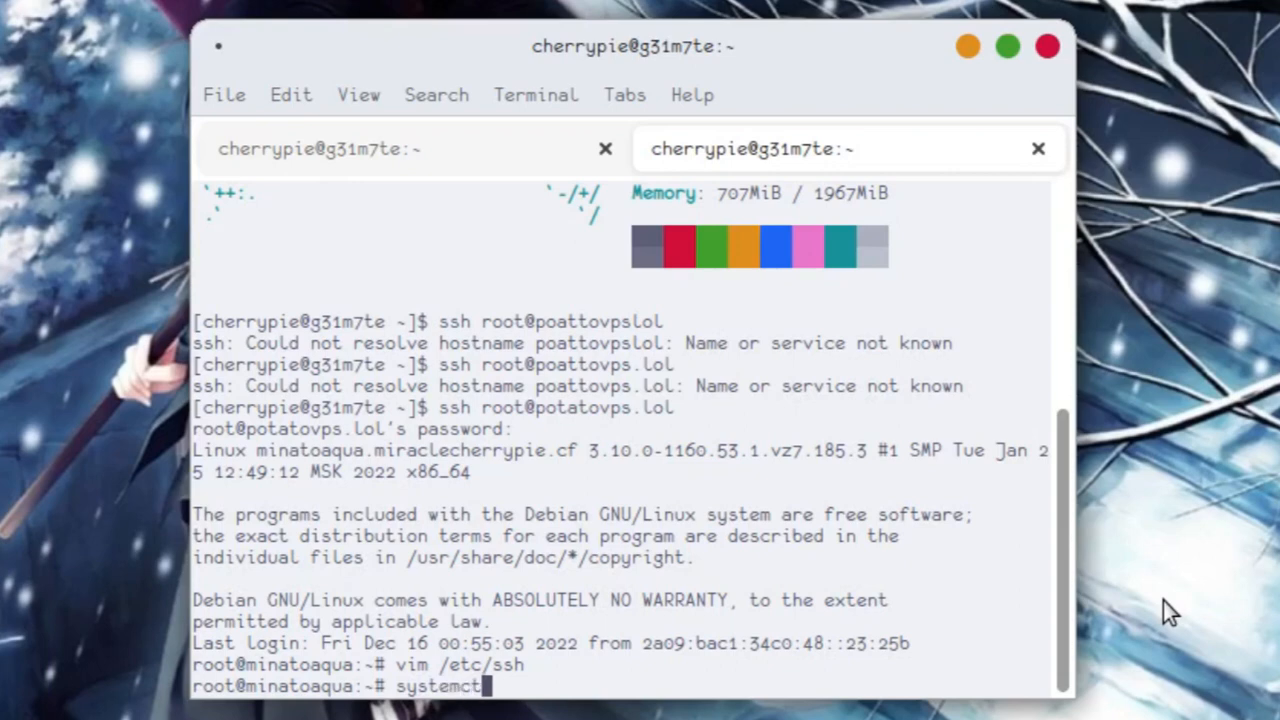
type("restart ss")
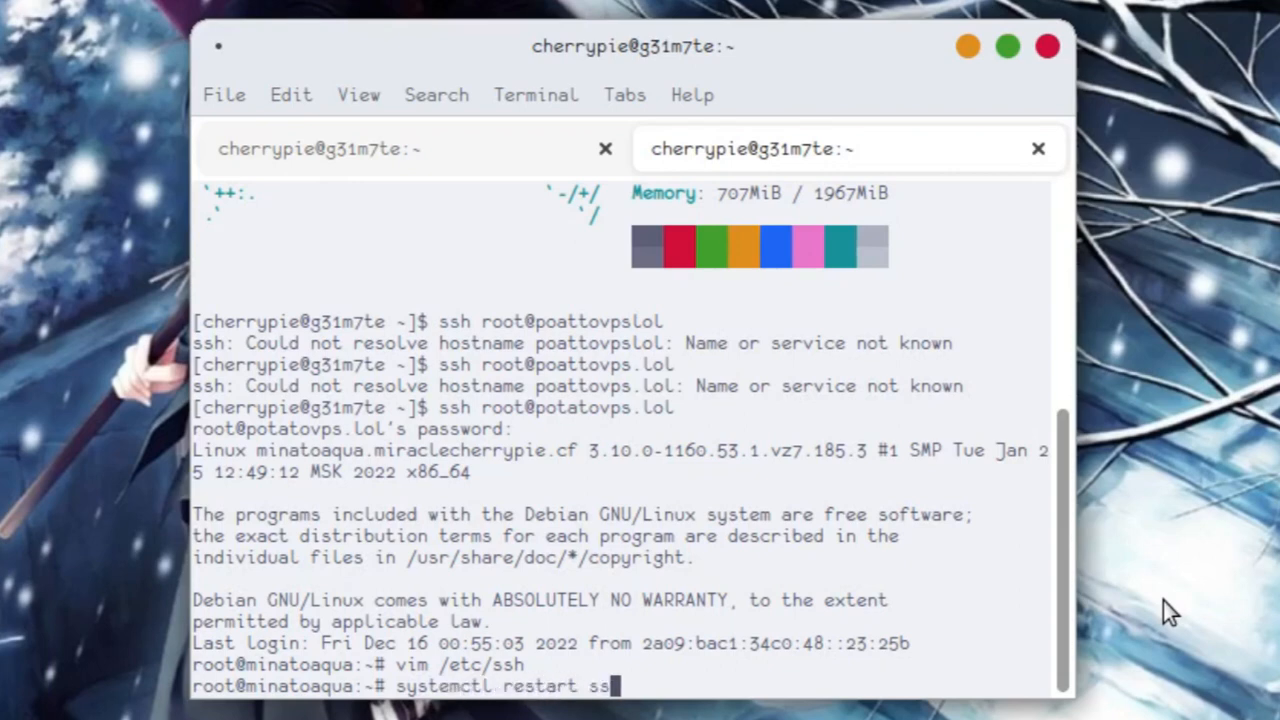
type("d")
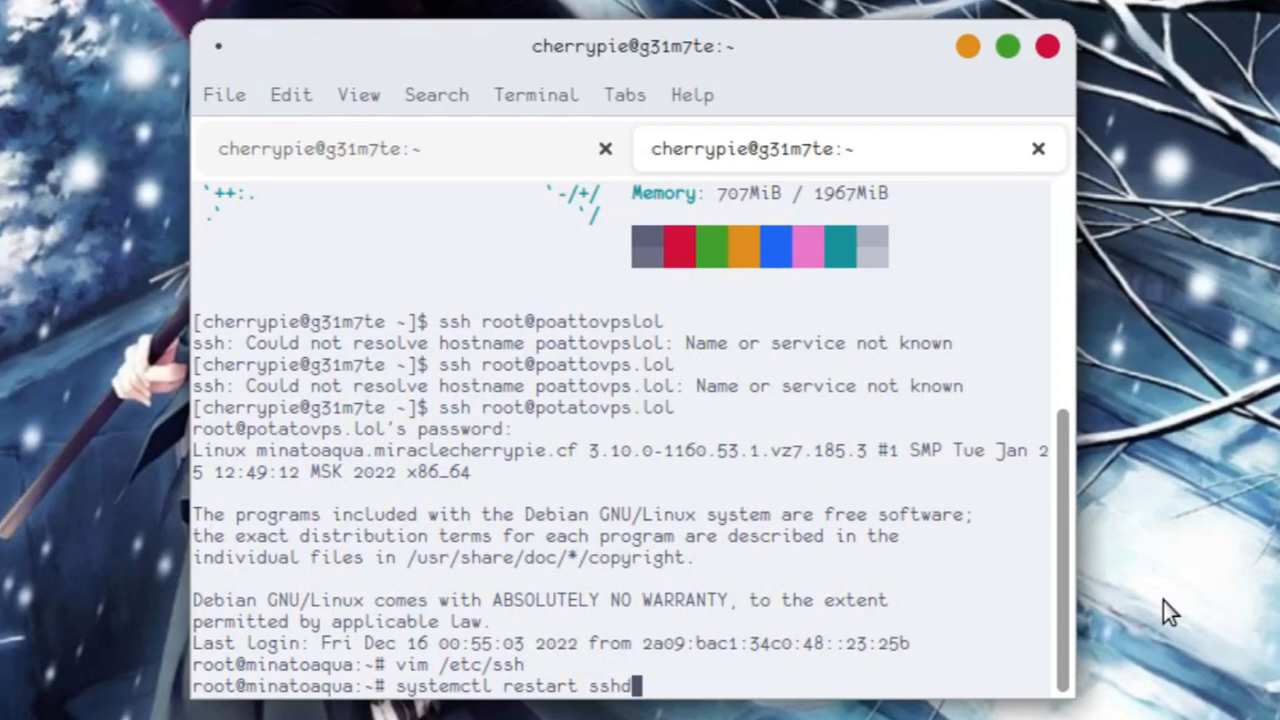
key("ctrl+c")
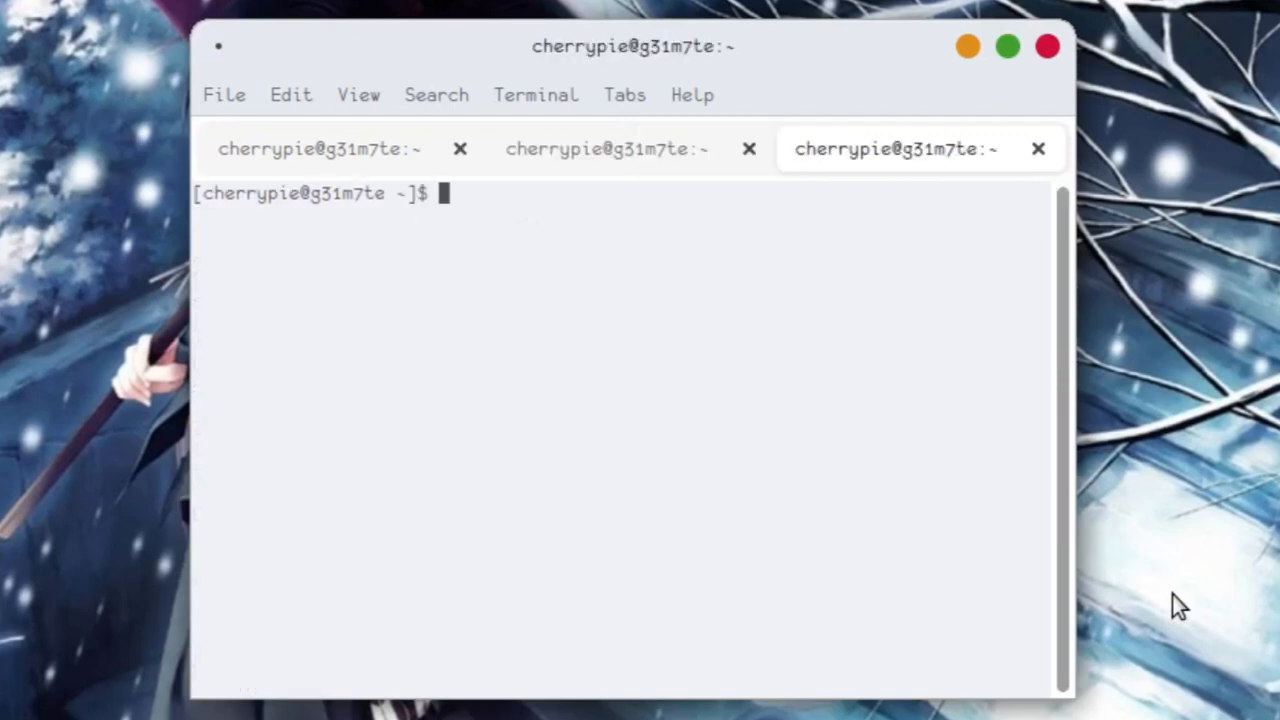
Change into the ~/Documents/p5-paint project folder
type("cd")
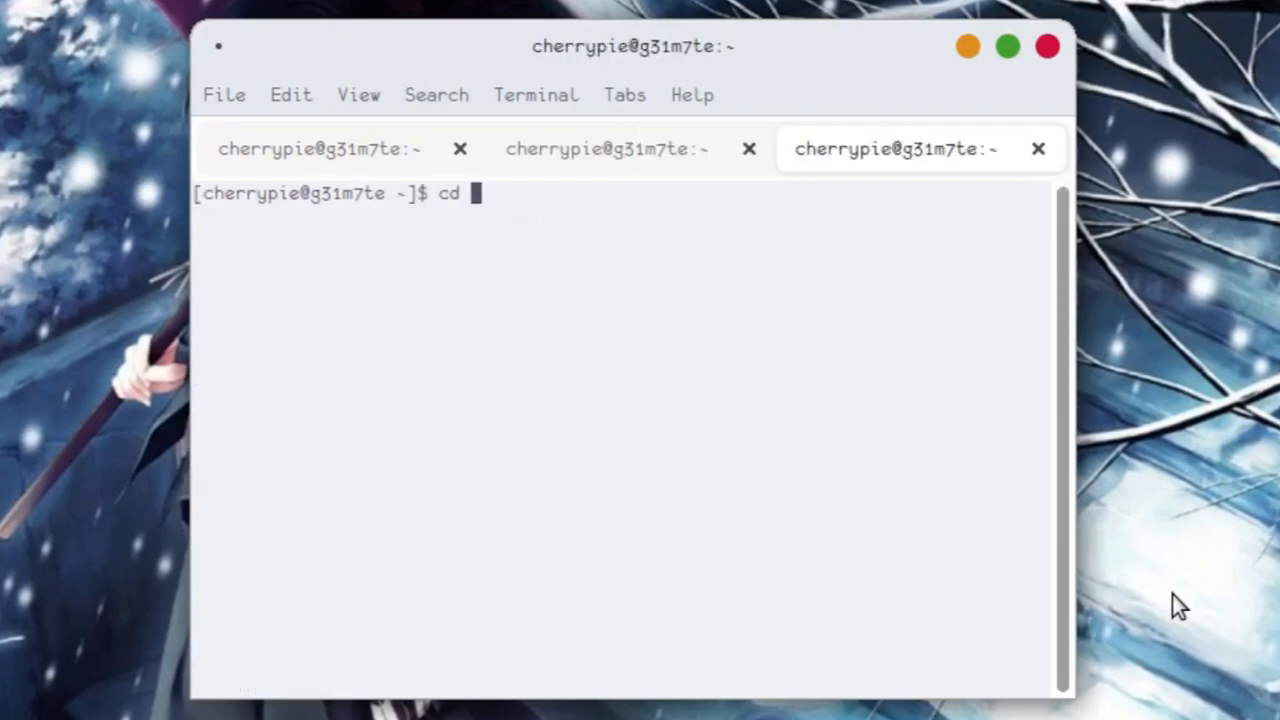
type("D")
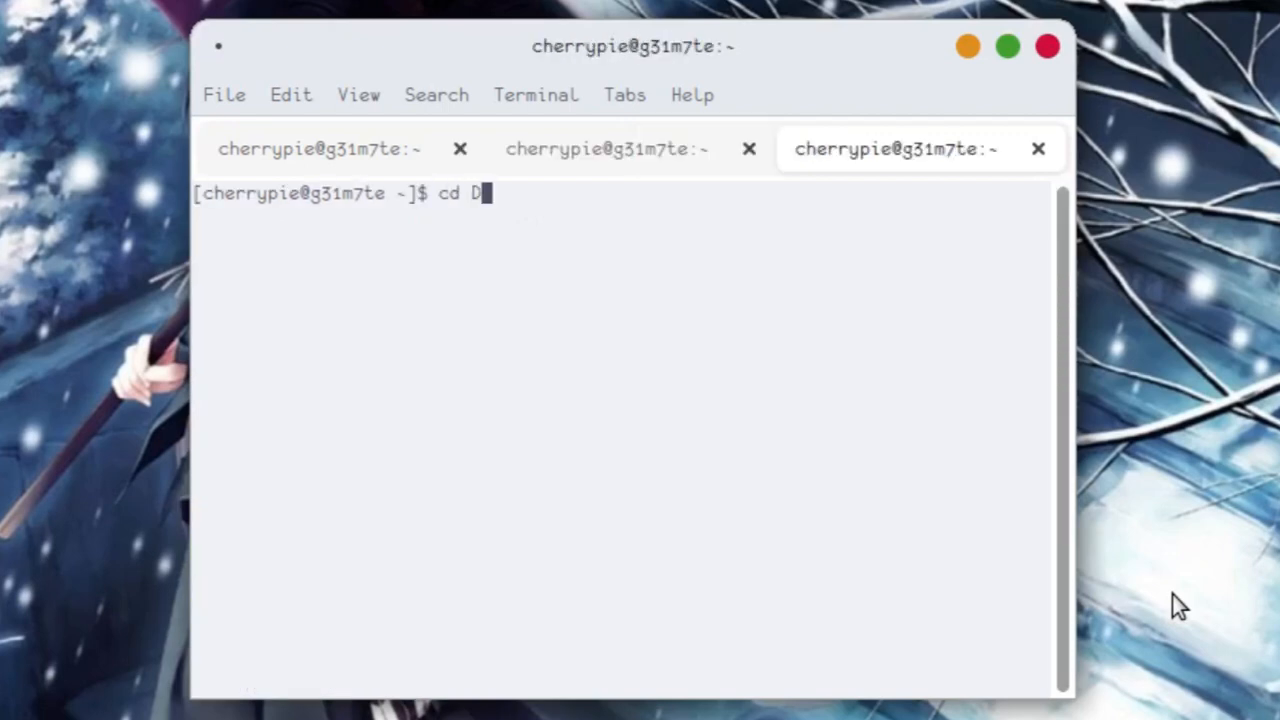
key("Return")
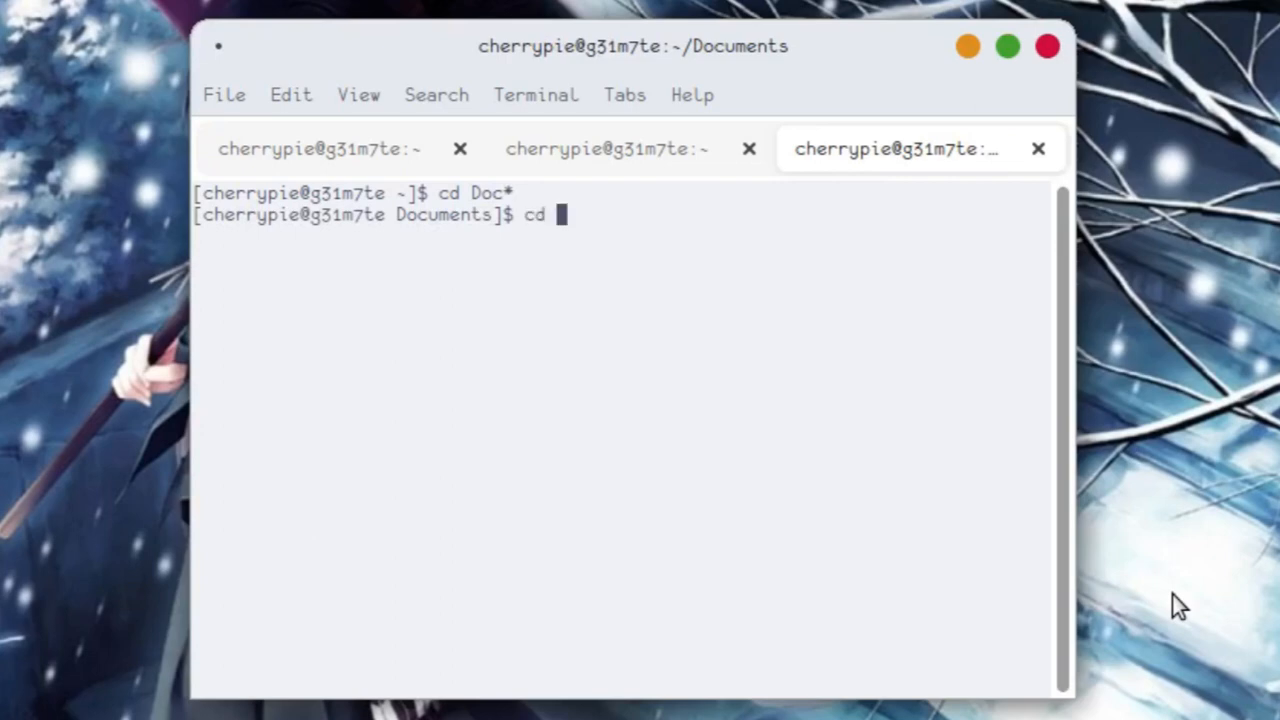
key("Return")
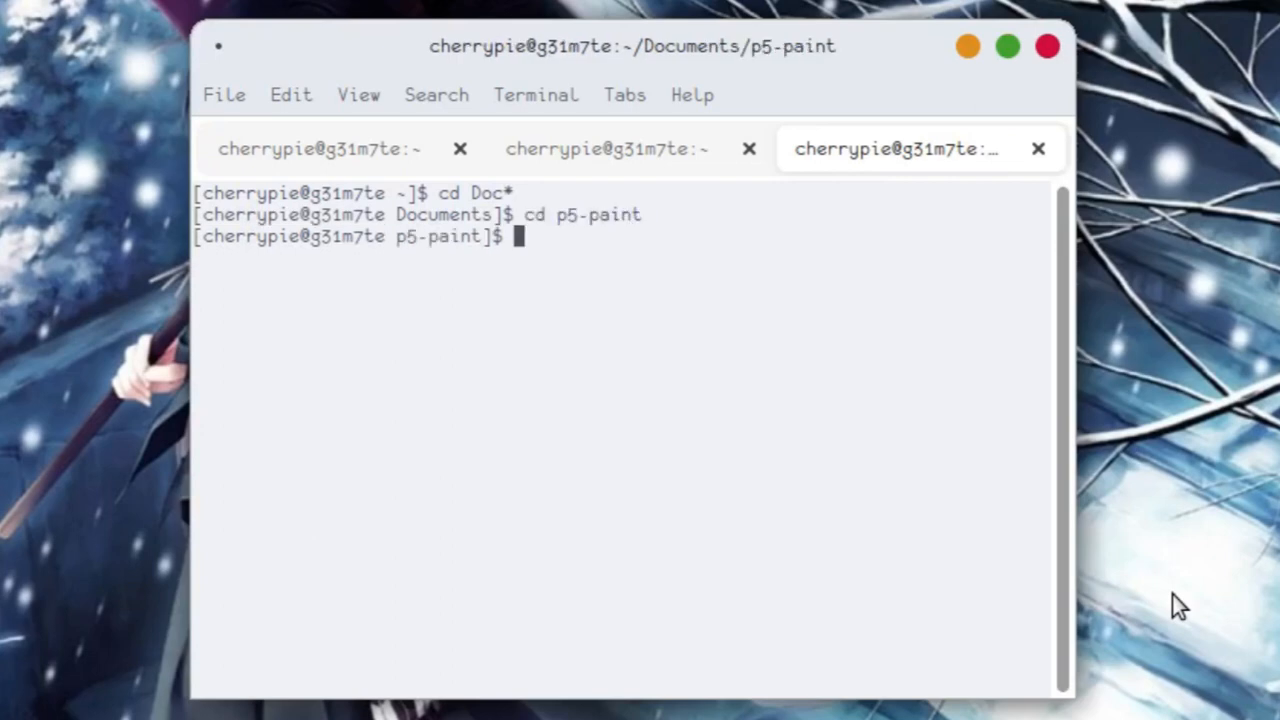
Launch a global npm install of serve with 'npm i -g serve'
type("npm")
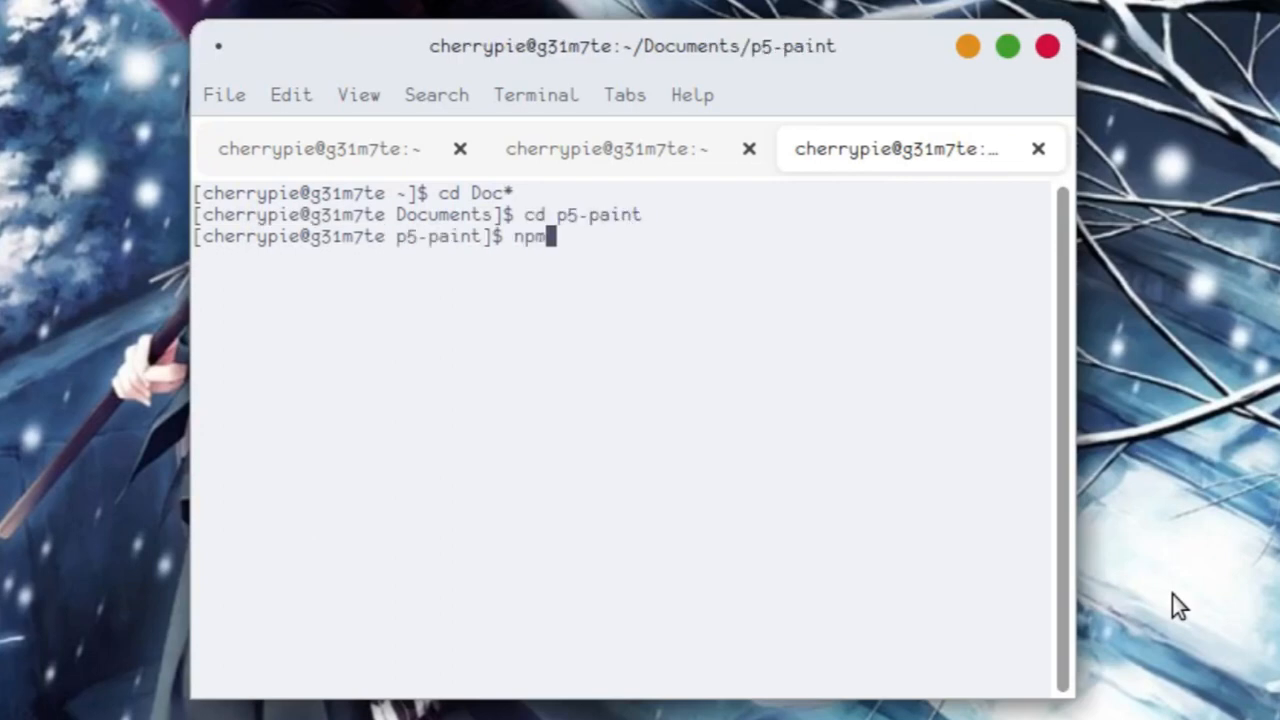
type("i -g server")
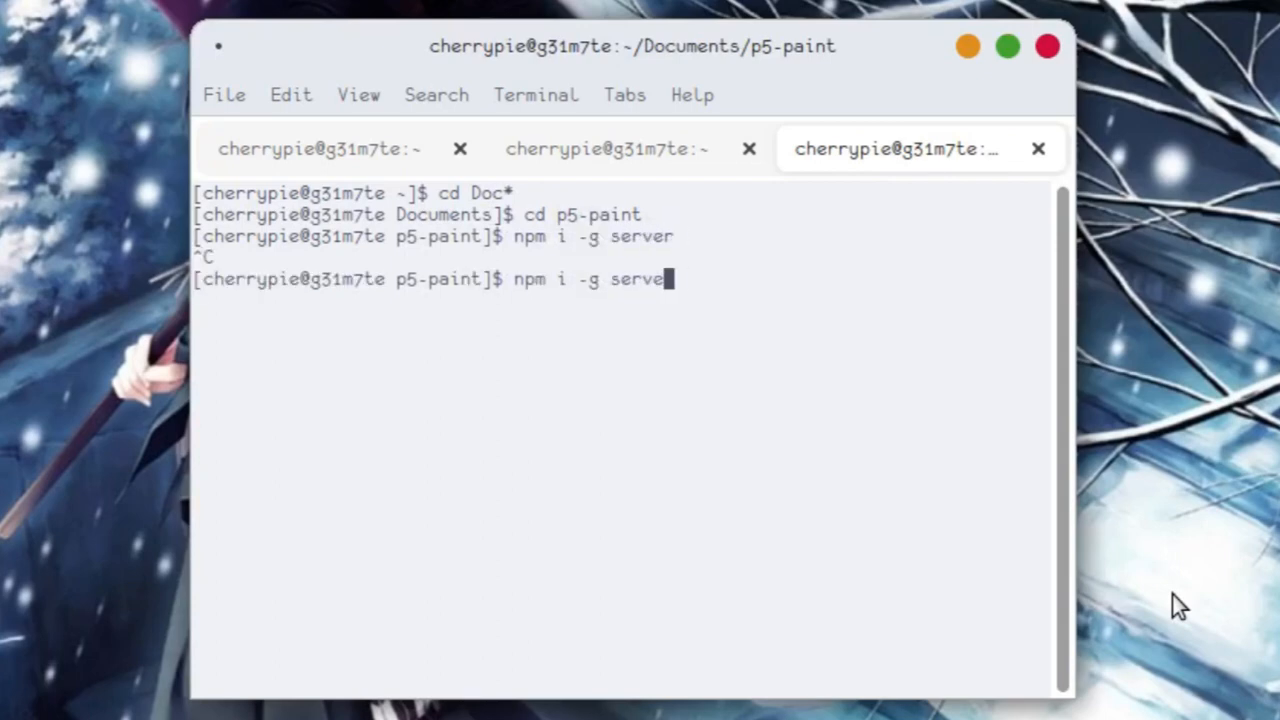
key("BackSpace")
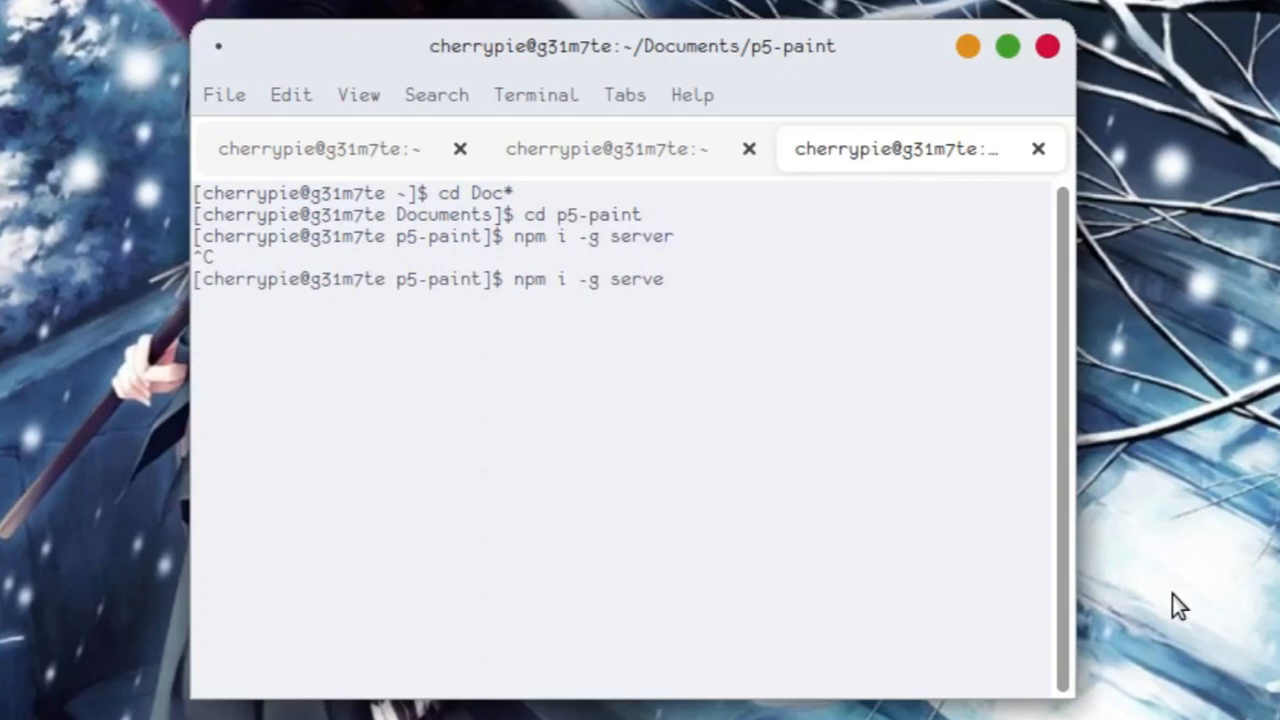
key("Return")
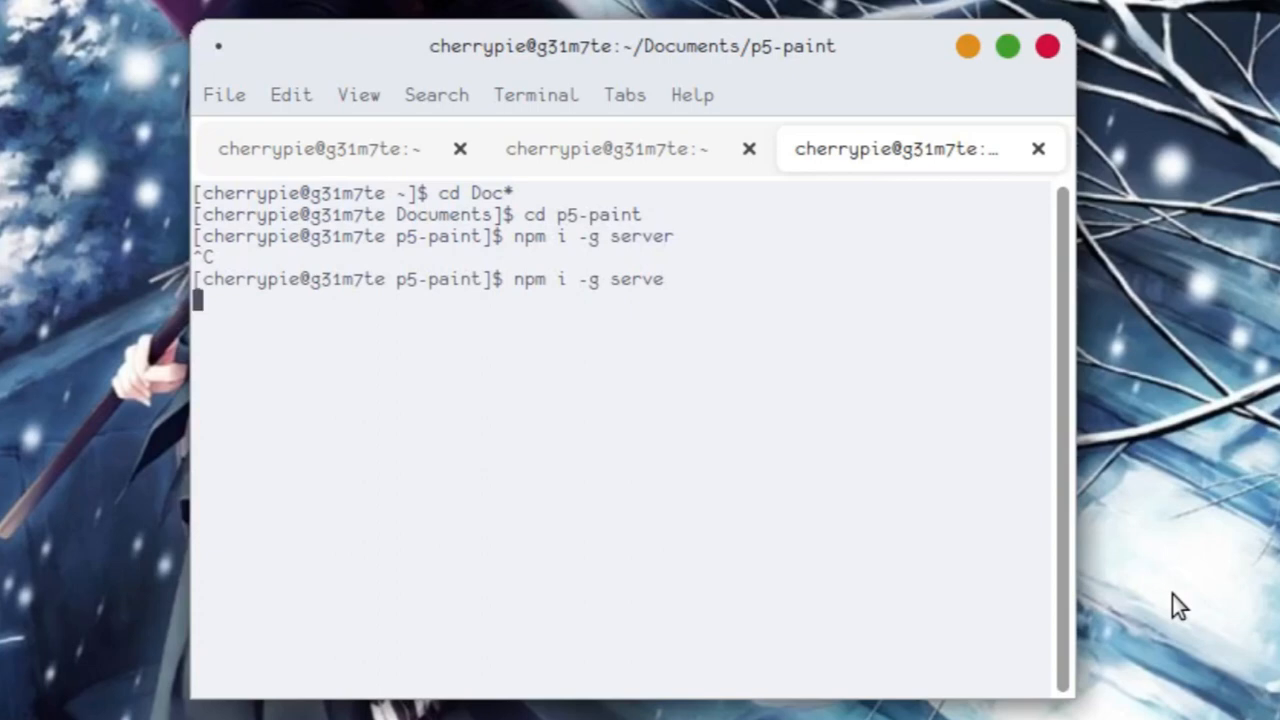
mouse_move(1218, 595)
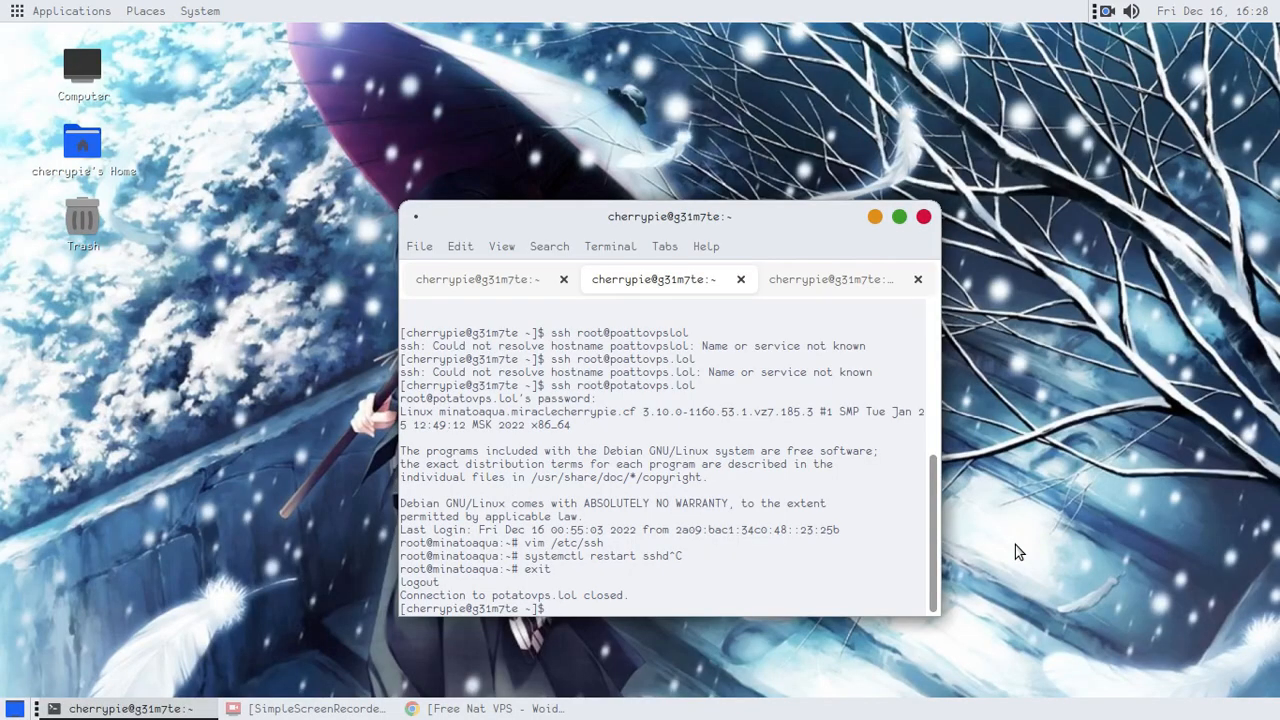
mouse_move(1009, 558)
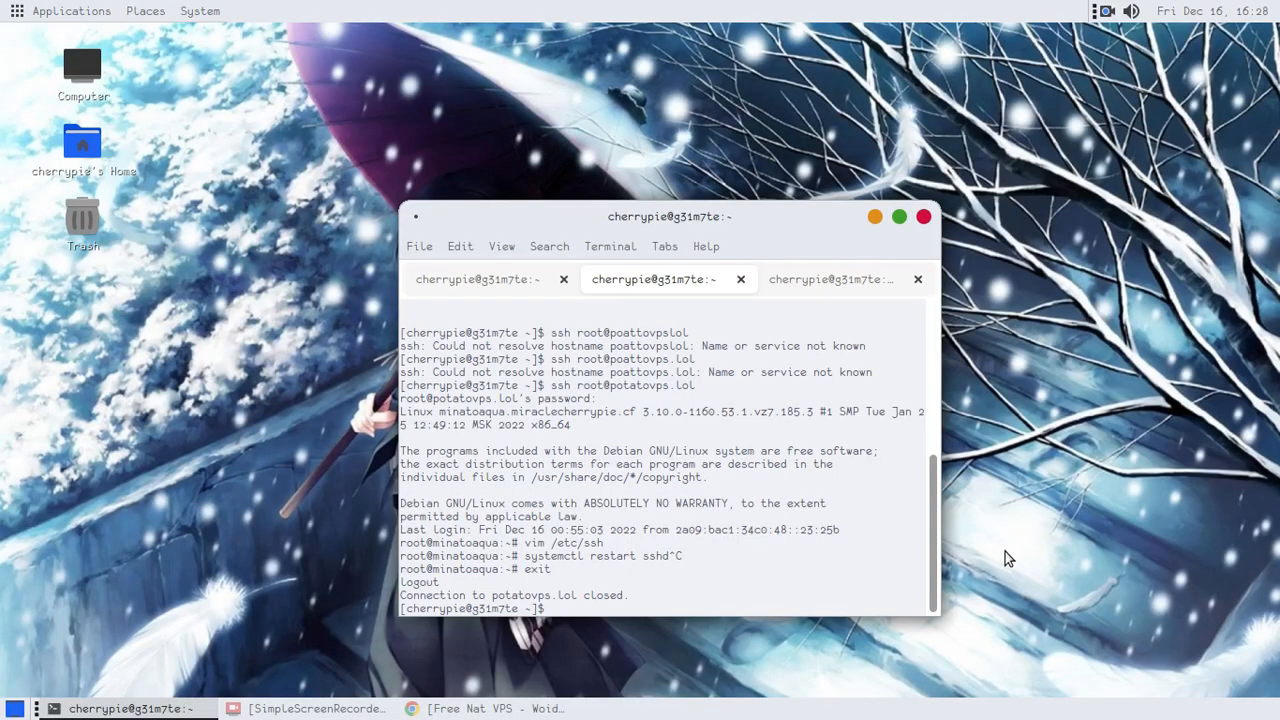
Begin the reverse tunnel command 'ssh -N -R' in the second tab
type("ssh")
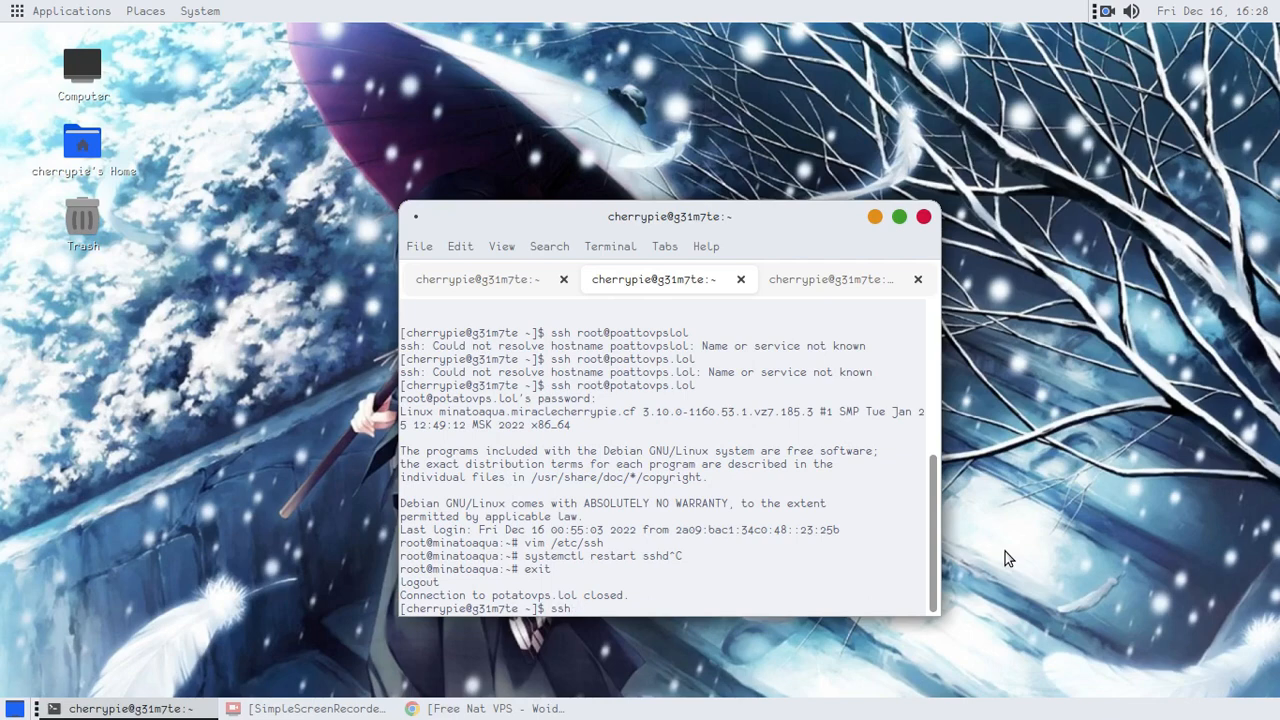
type("-L")
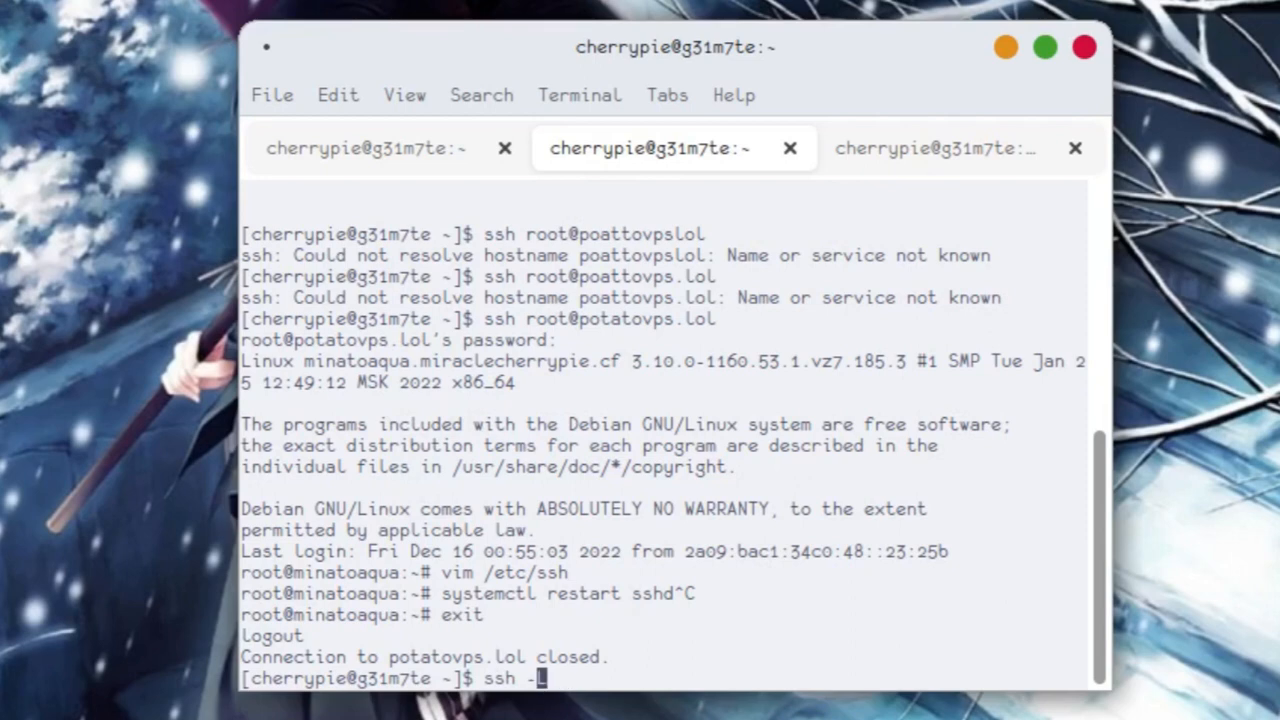
type("-L")
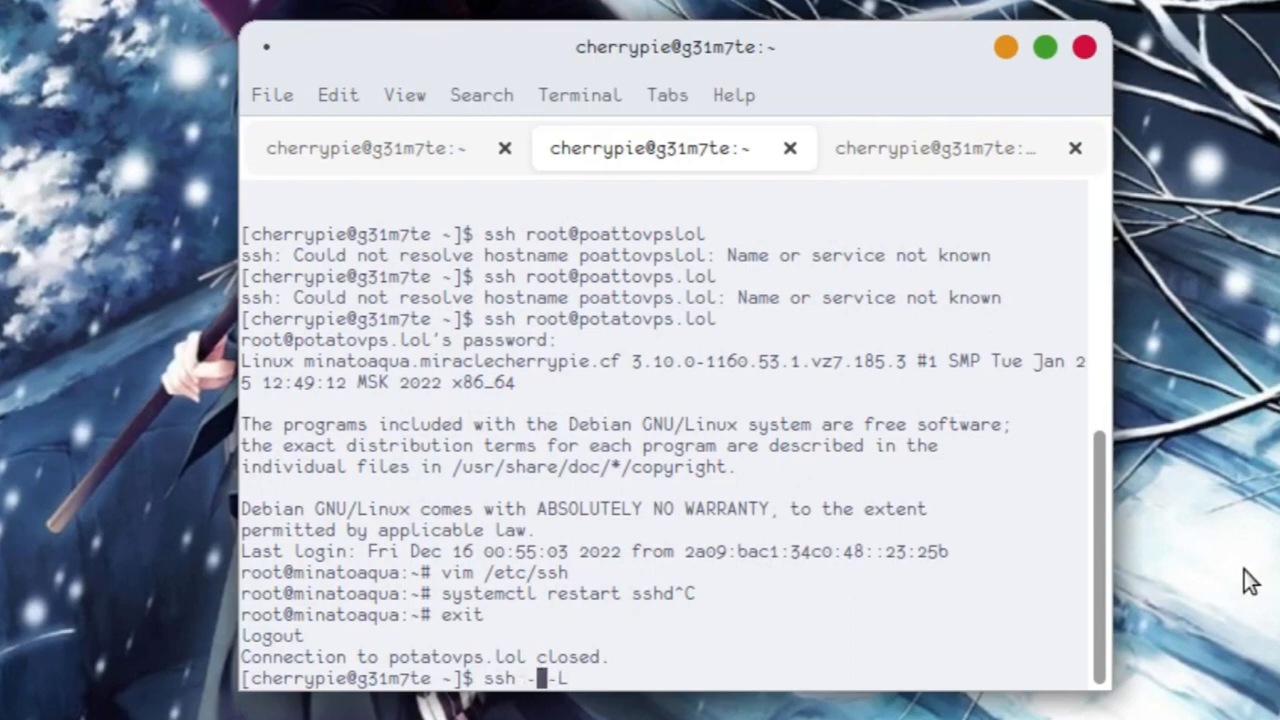
type("N")
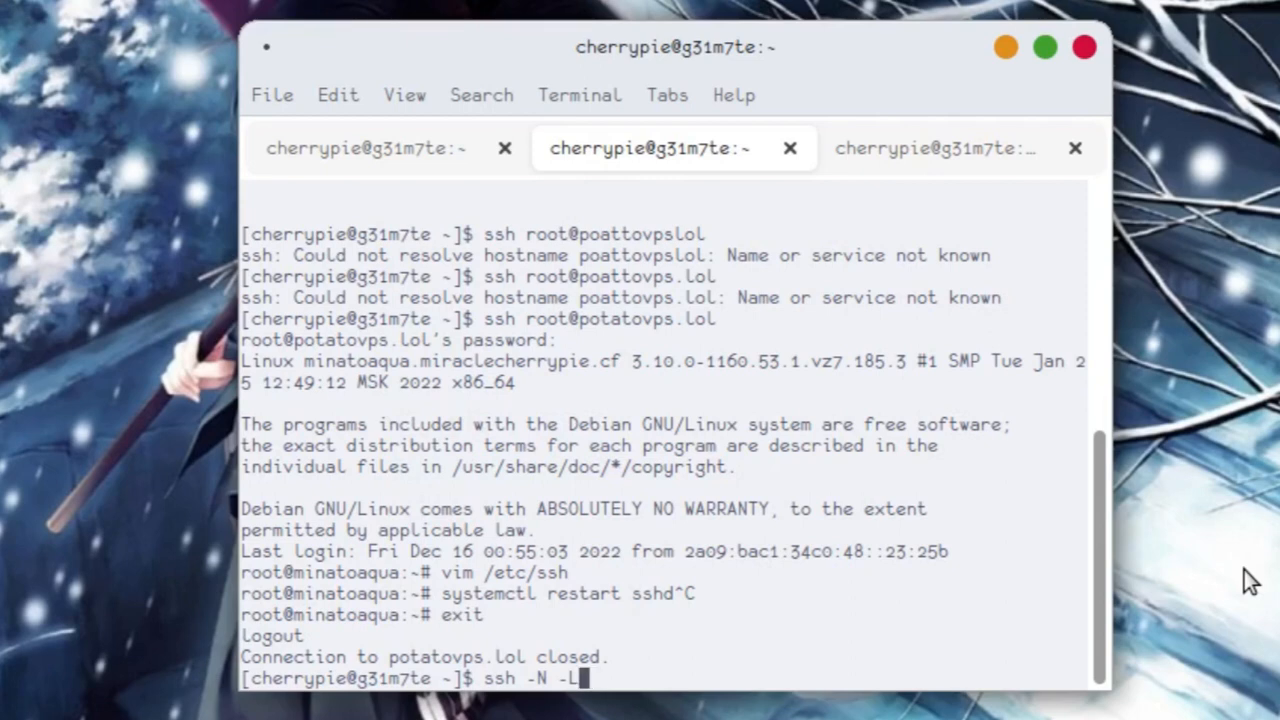
type("R")
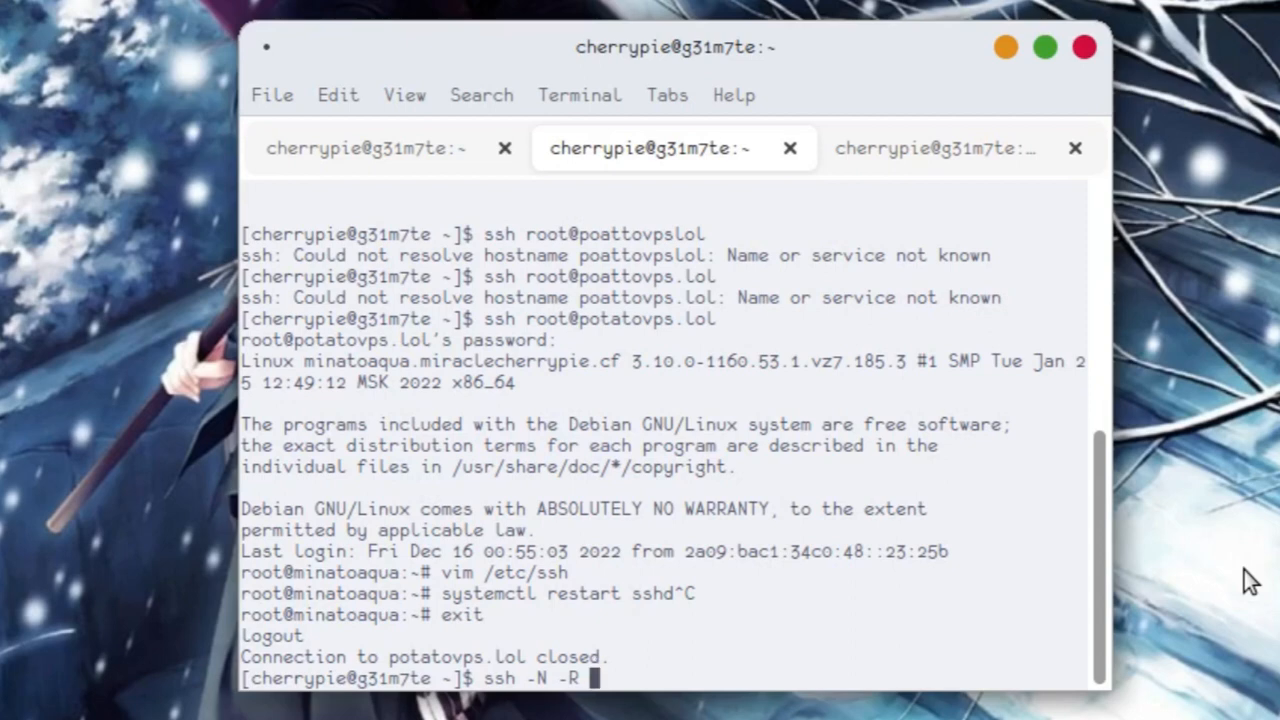
Rerun 'sudo npm i -g serve' in the third tab, then return to the second tab
left_click(930, 148)
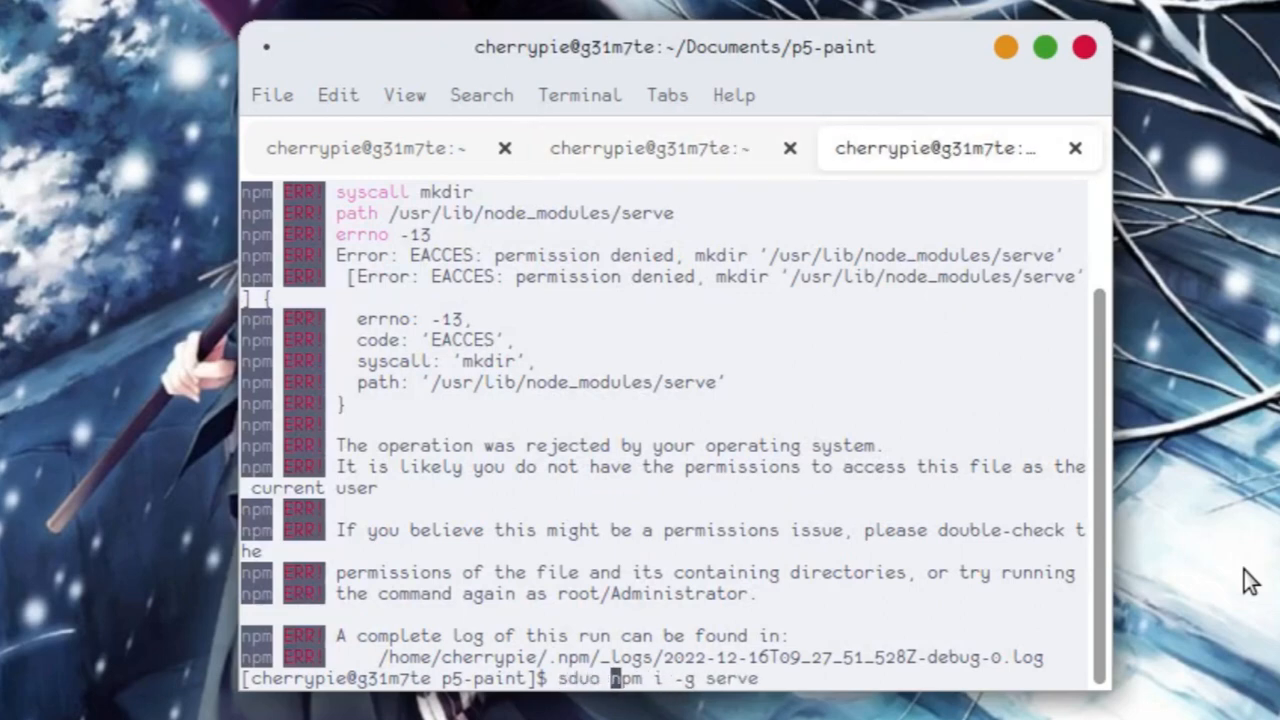
key("Return")
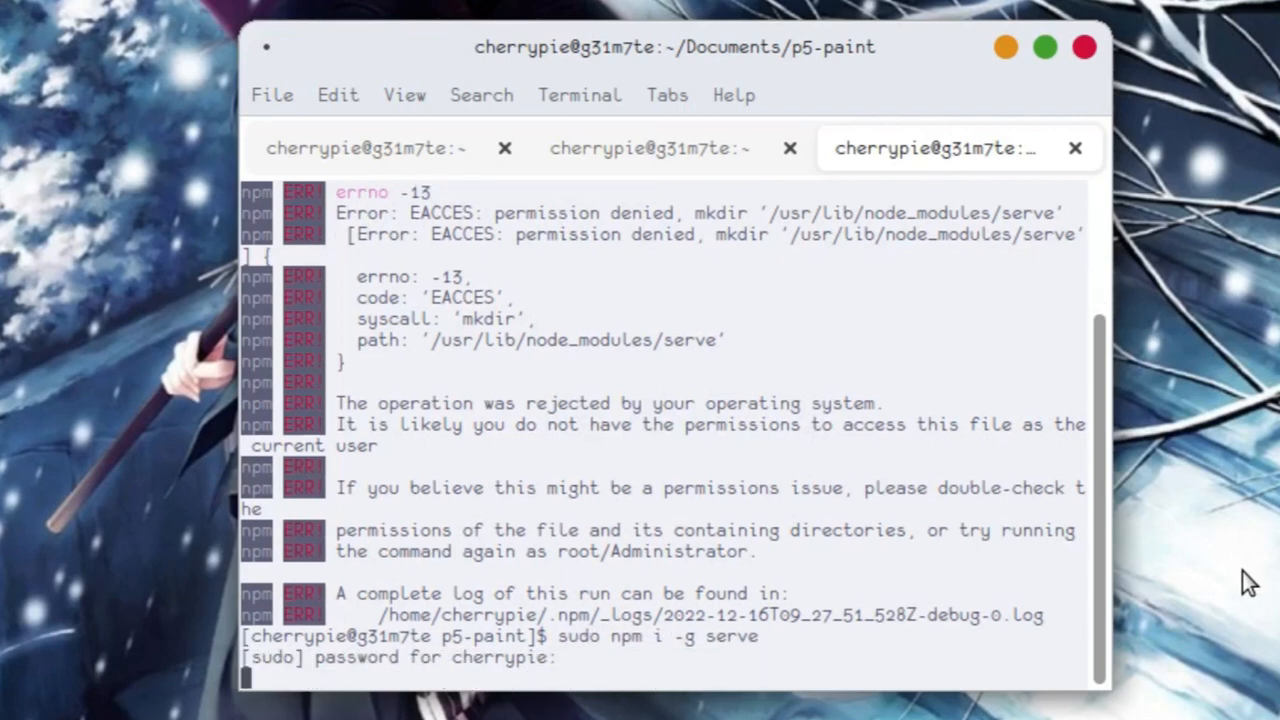
left_click(650, 148)
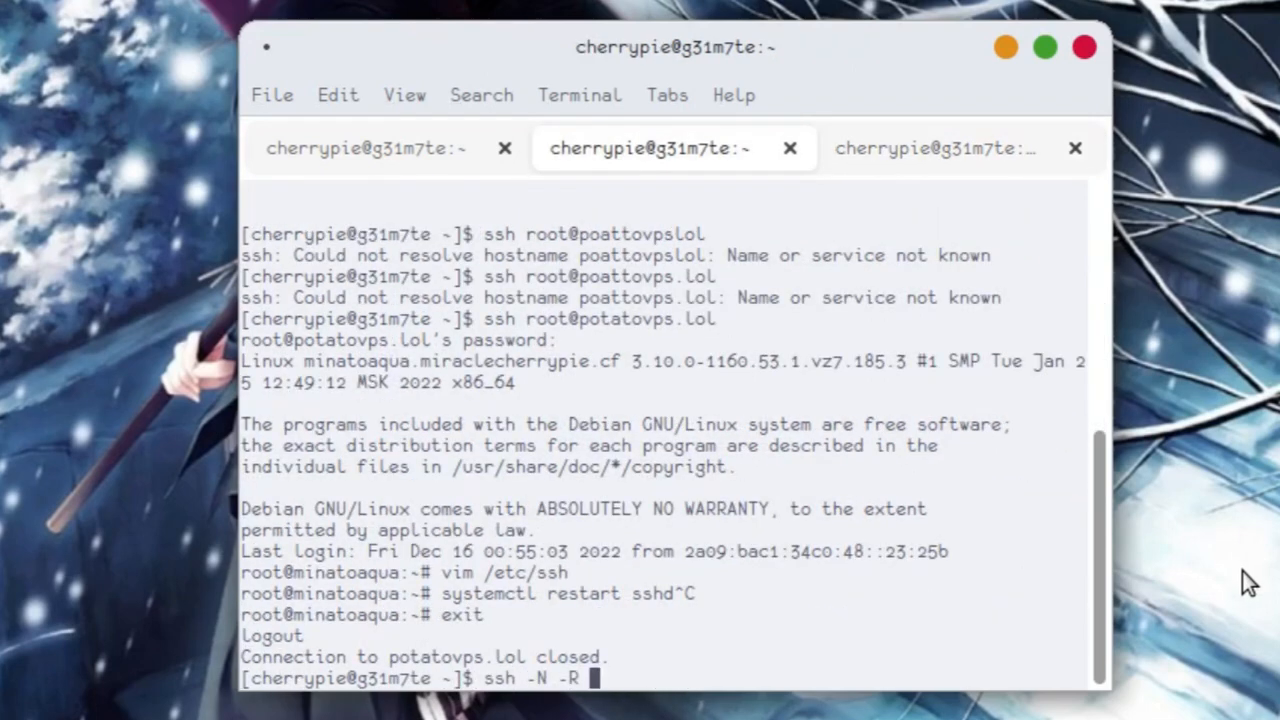
type("potat")
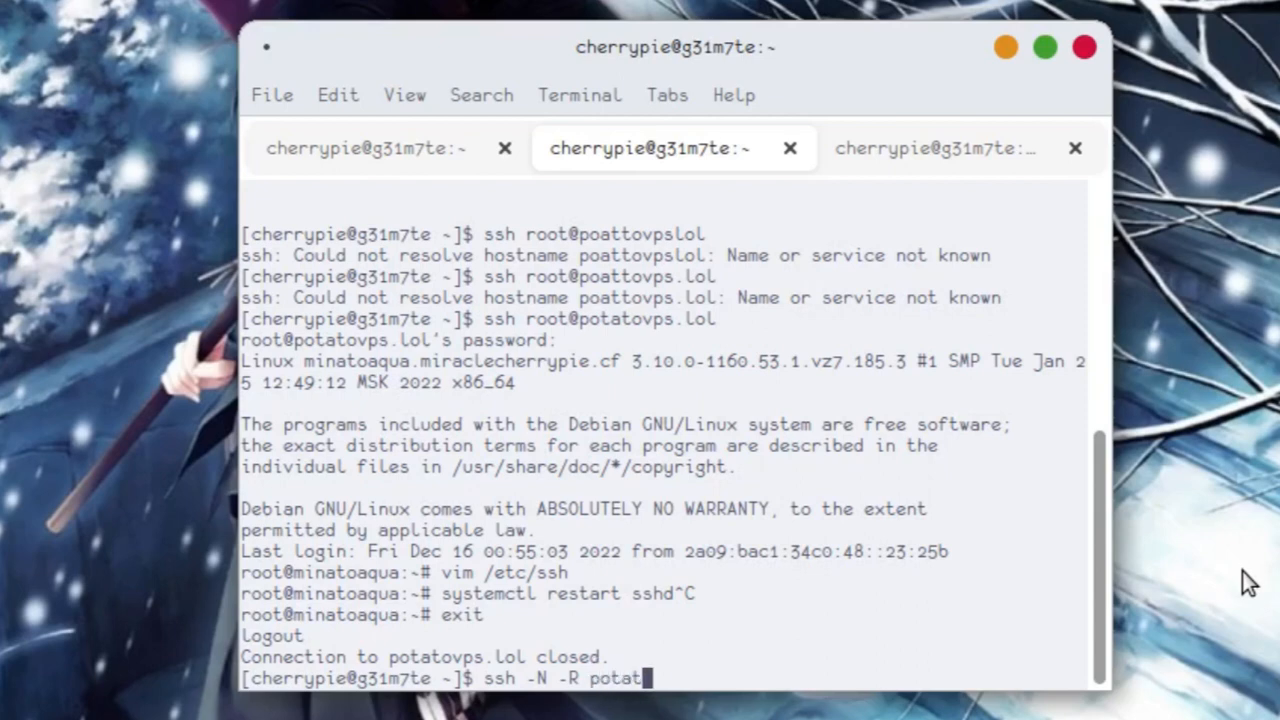
type("vps.")
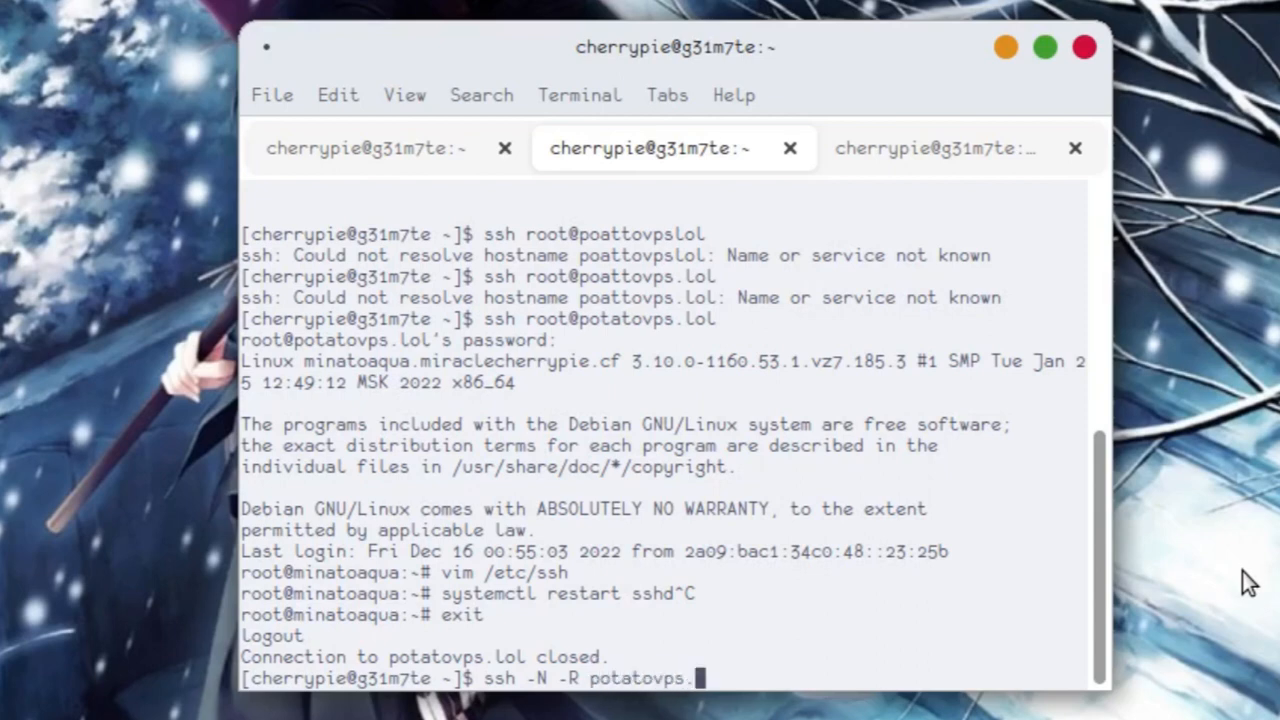
type(":3")
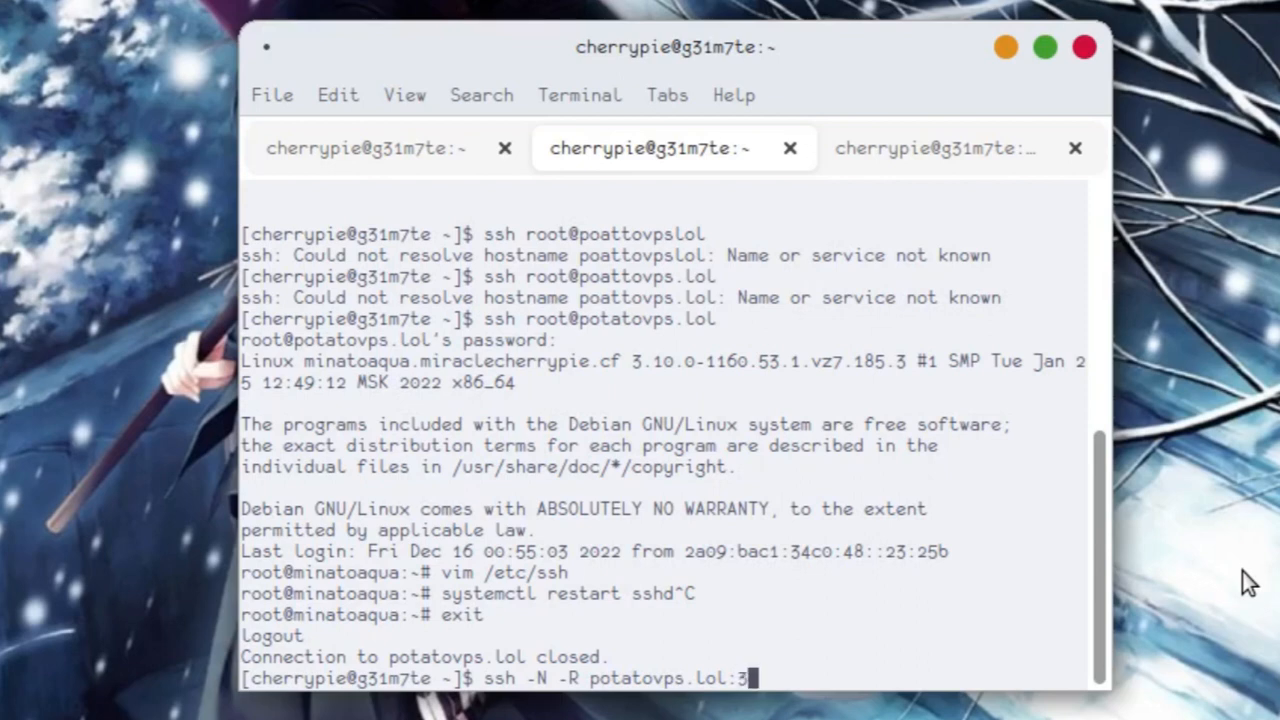
type("000:L")
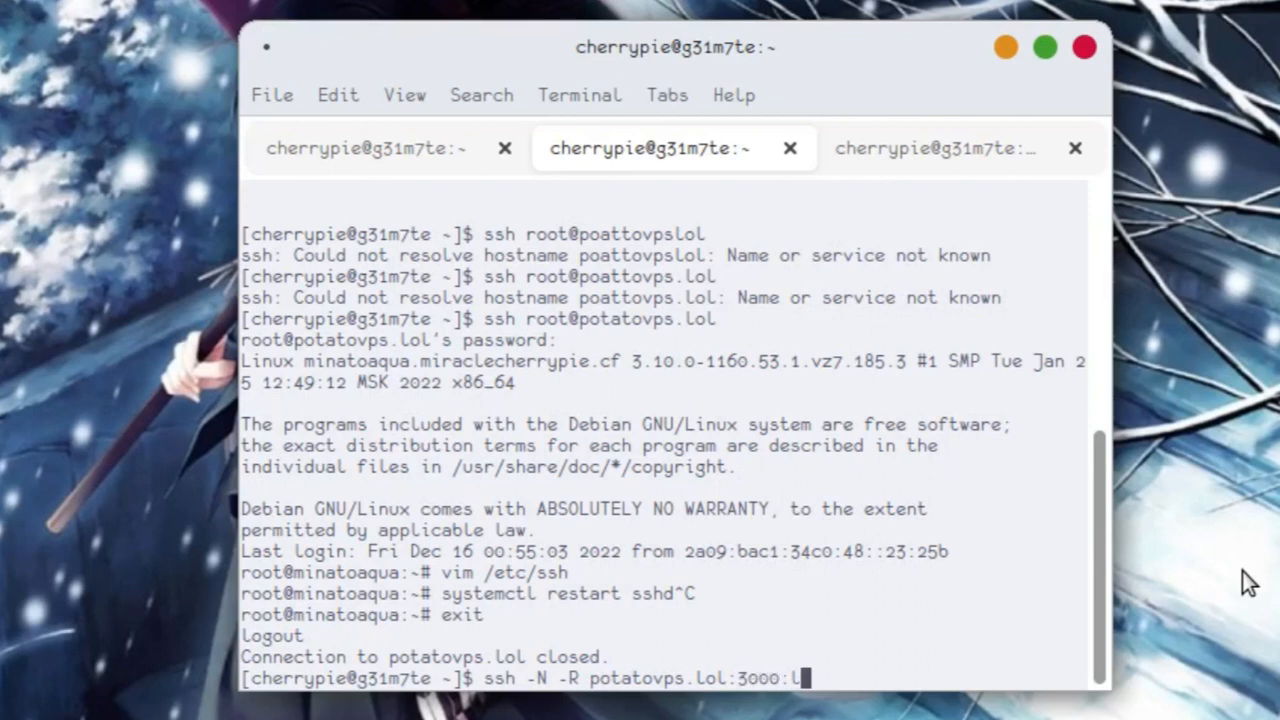
type("ocalhost")
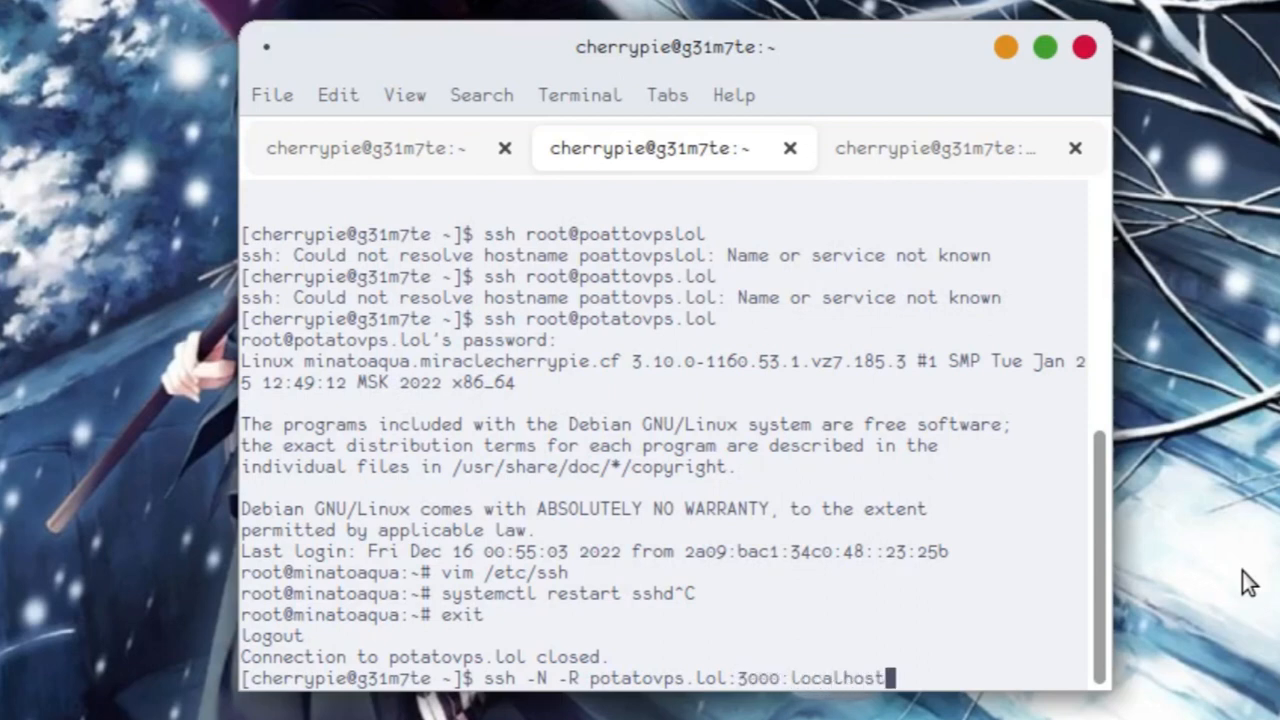
type("3000")
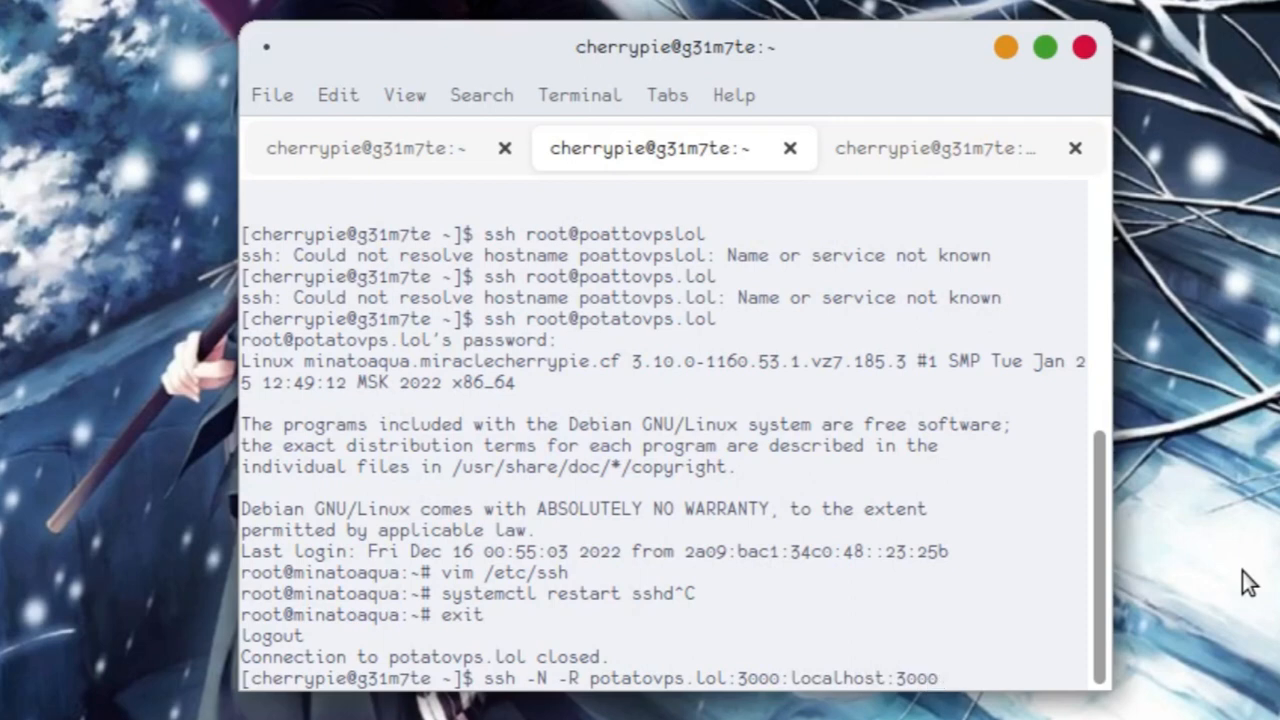
type("root@")
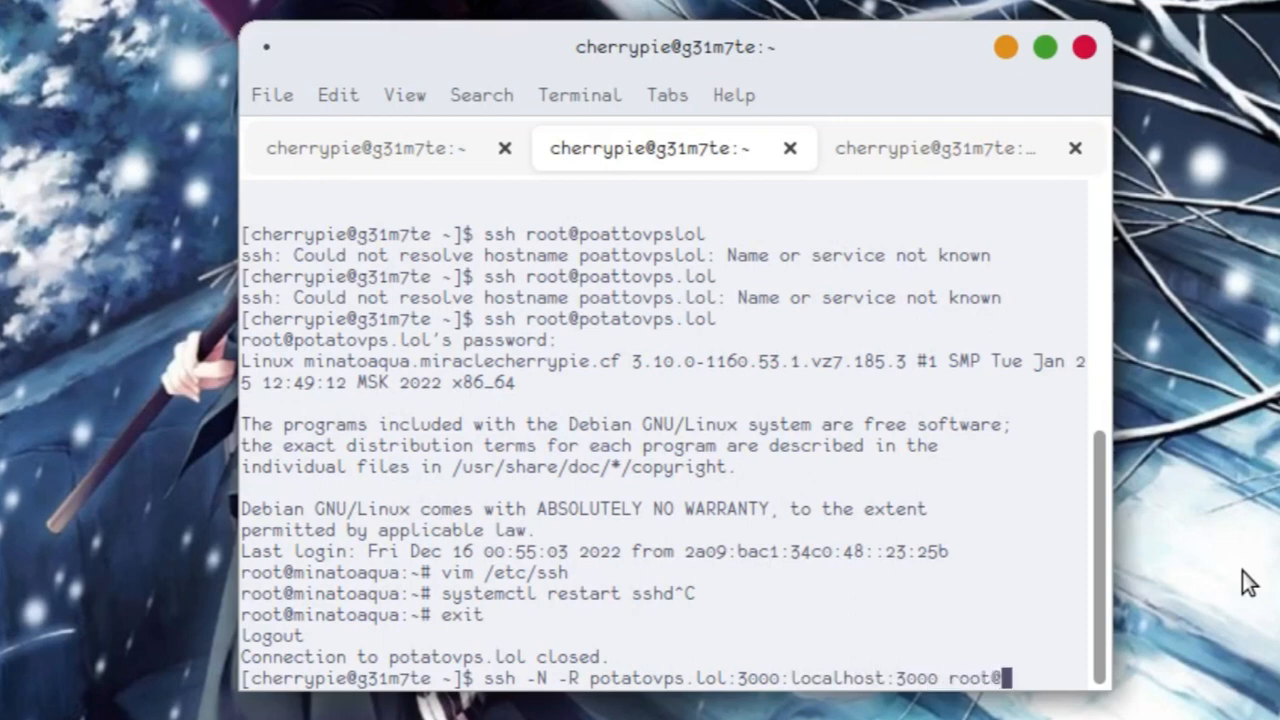
type("potatovps.Lol")
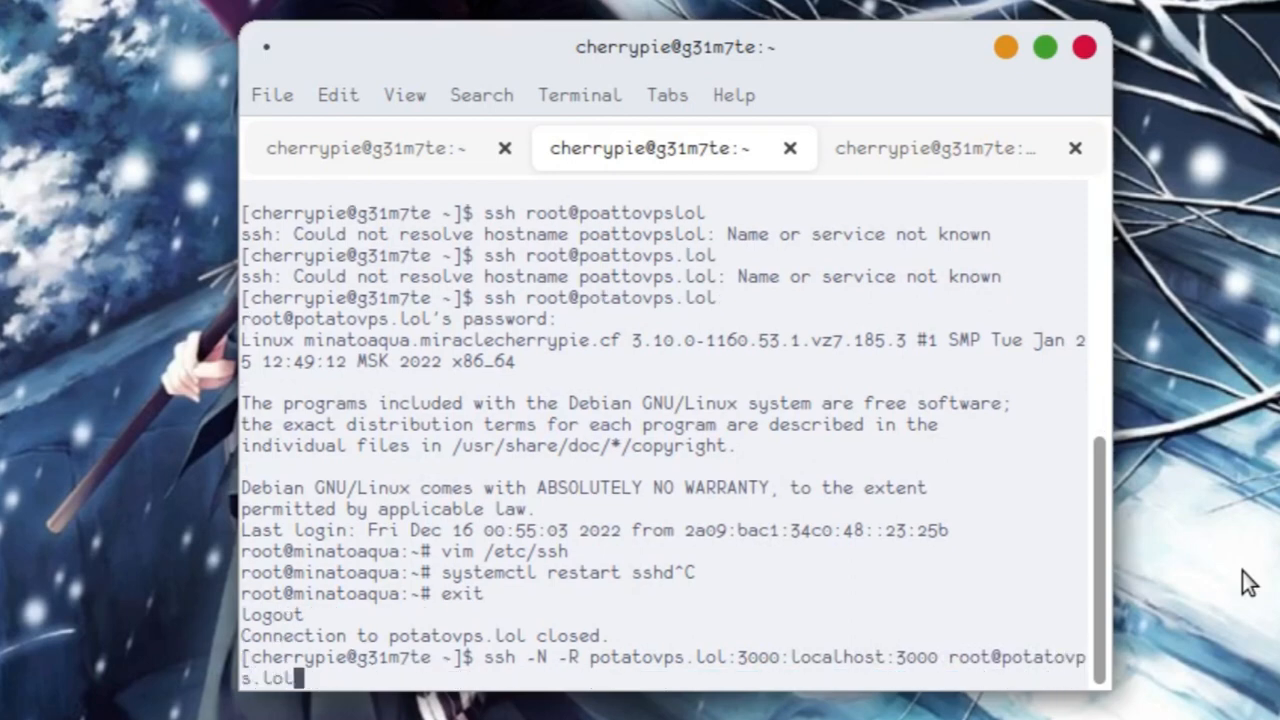
left_click(935, 147)
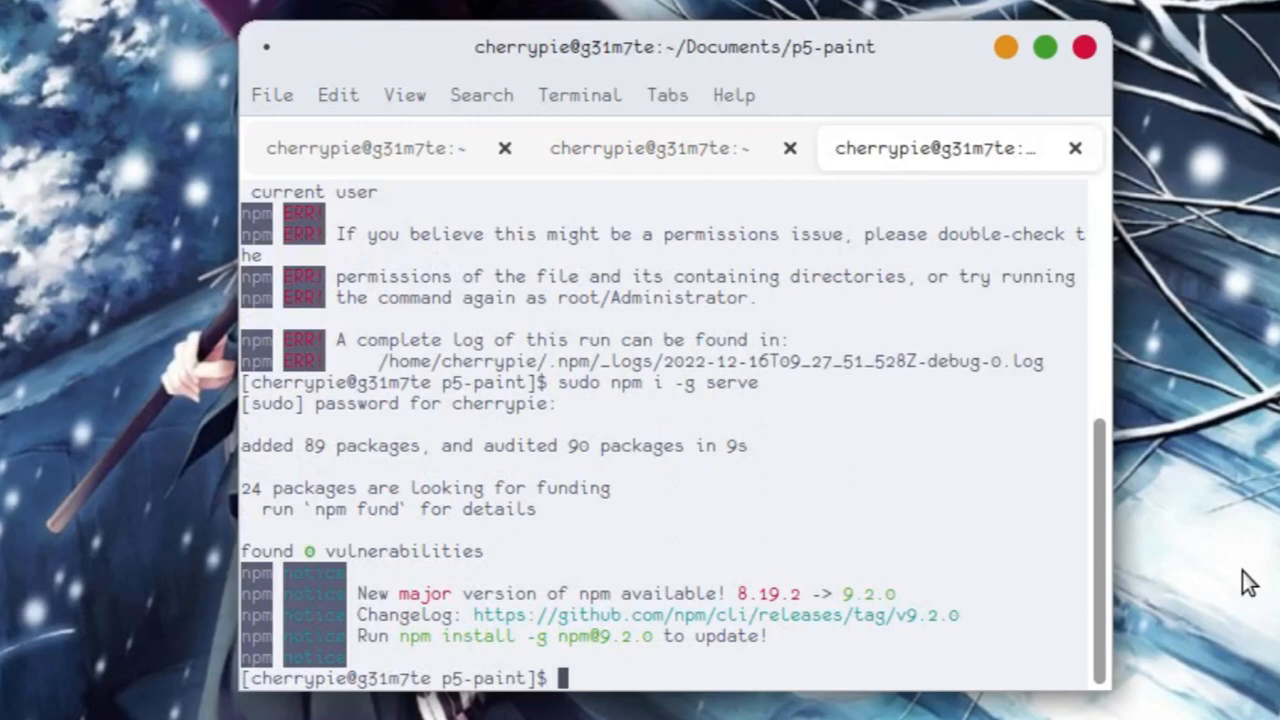
Run 'serve -s .' in p5-paint and start the tunnel, which prompts for the VPS password
type("serve -s")
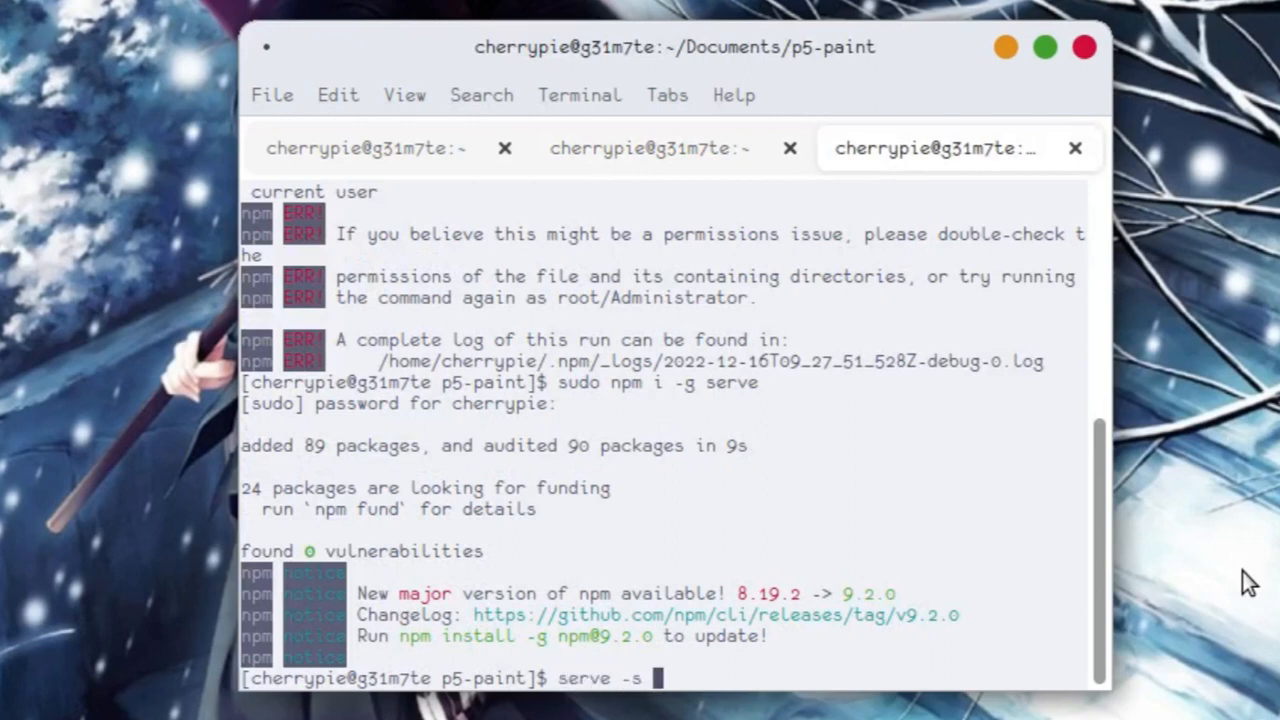
left_click(648, 148)
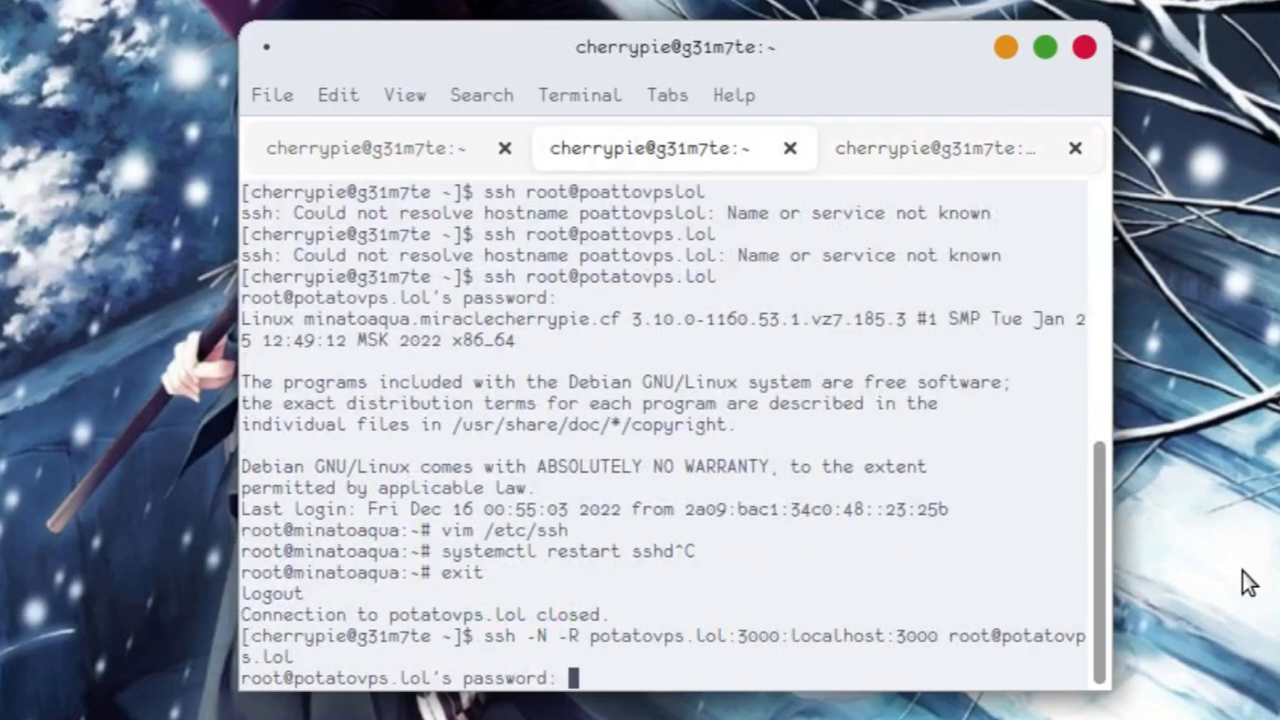
scroll("down", 3)
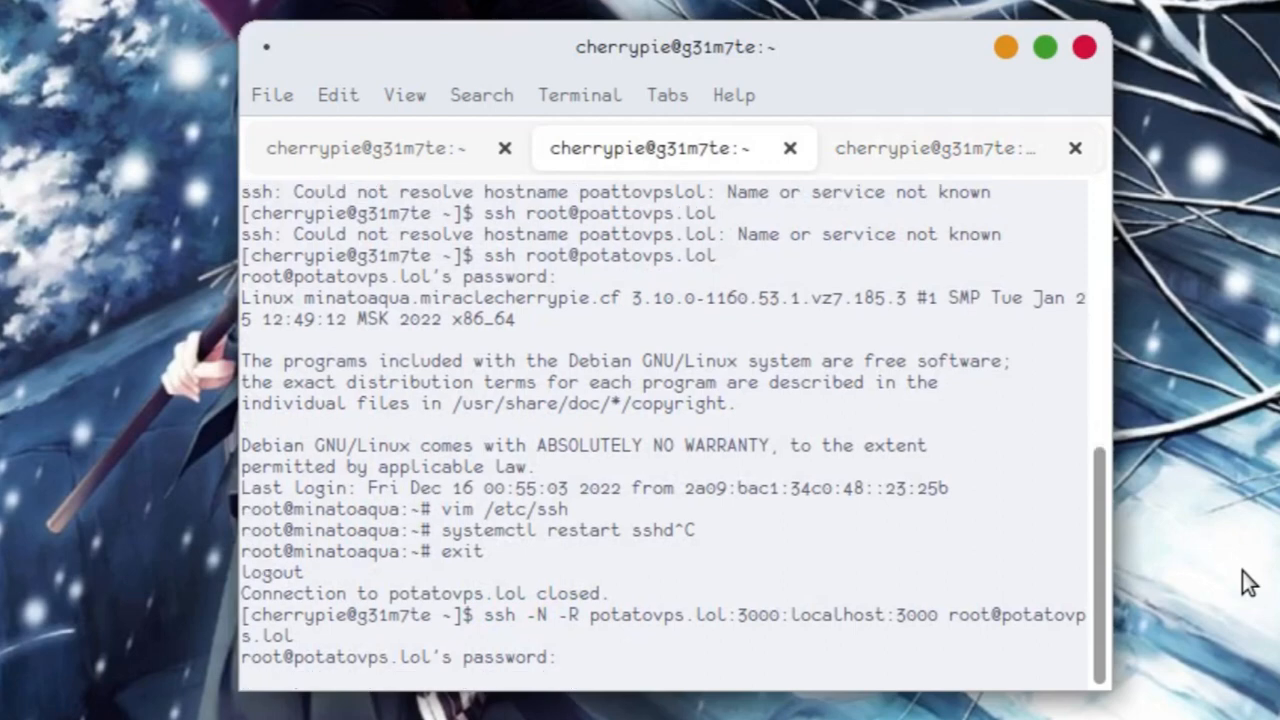
left_click(935, 148)
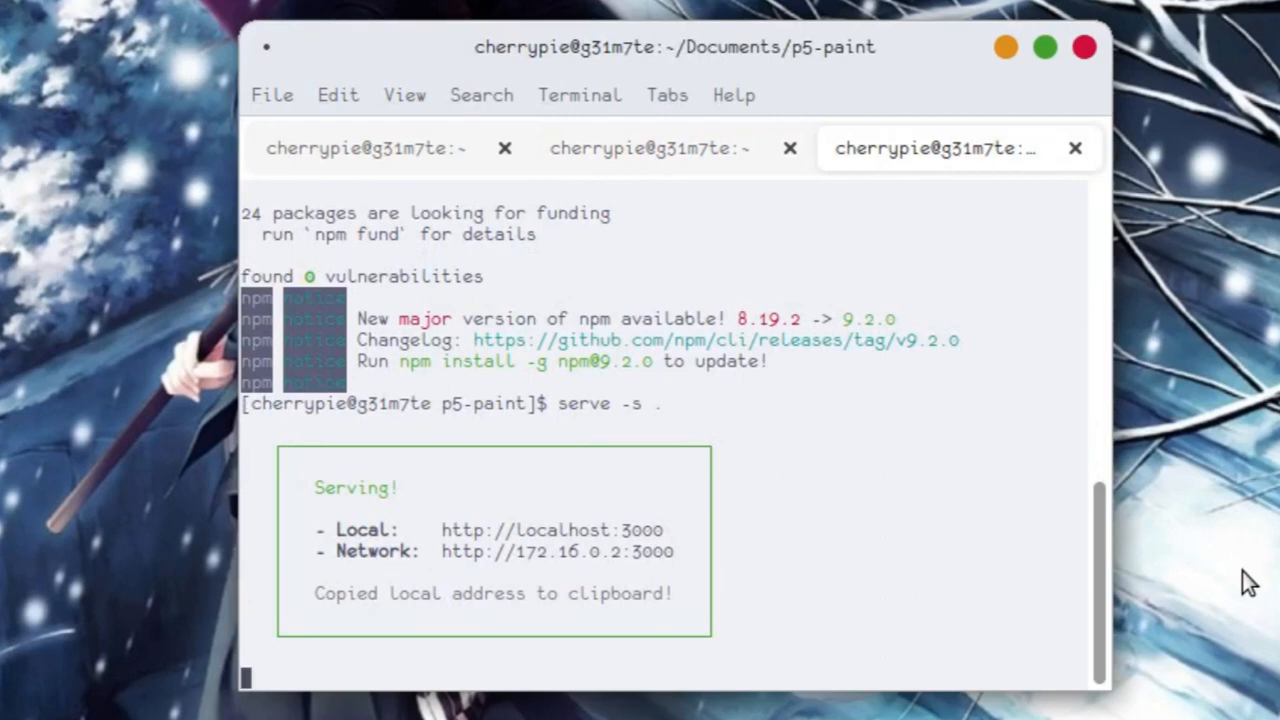
mouse_move(691, 586)
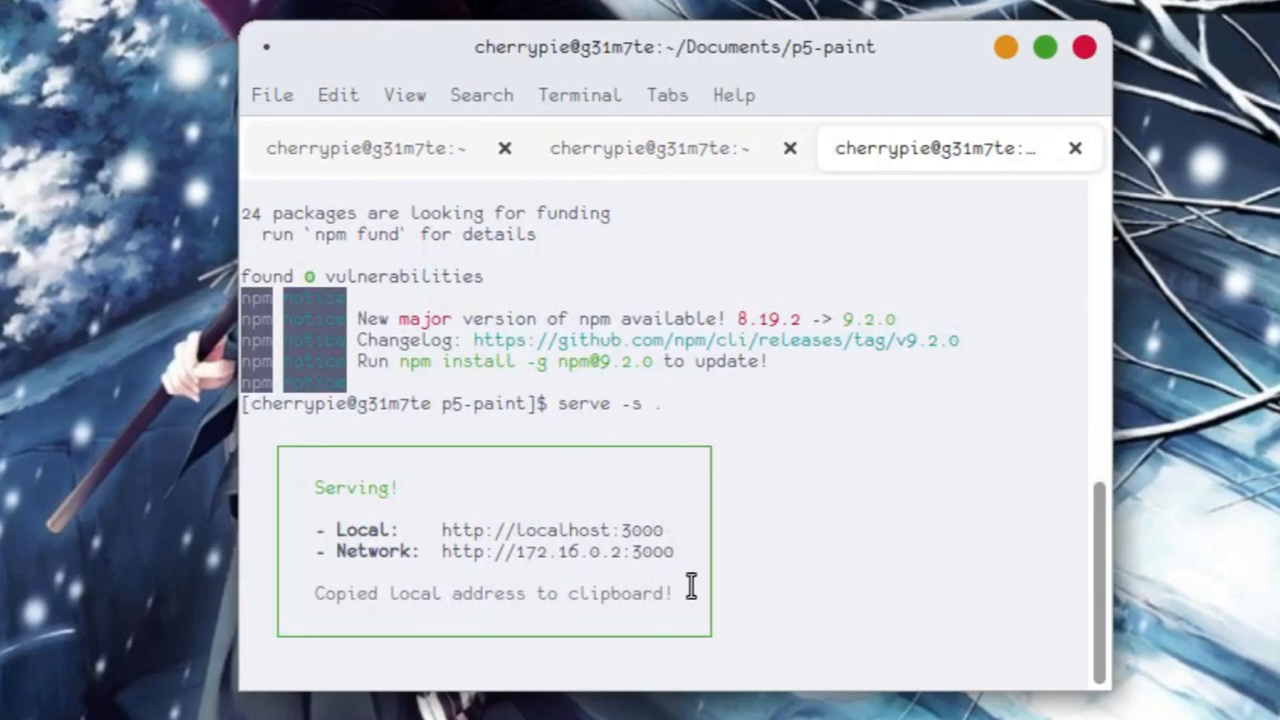
left_click(648, 148)
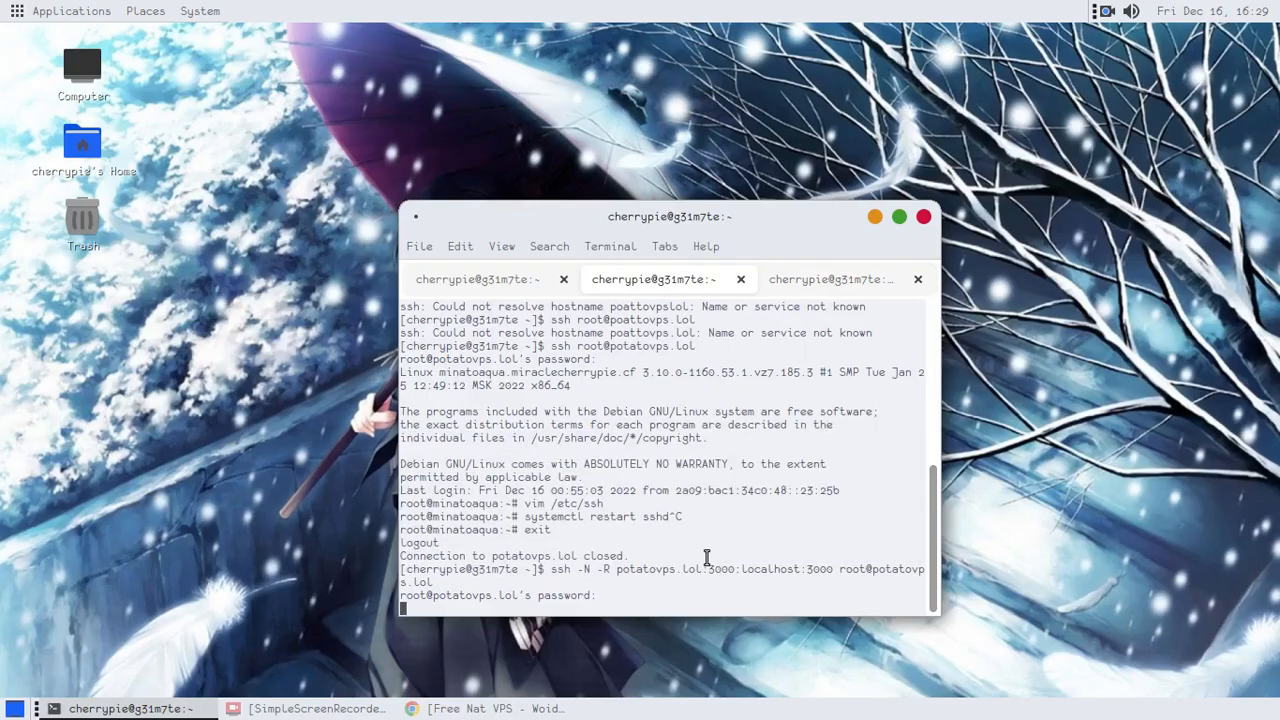
Open a default-profile terminal window via File > Open Terminal, then switch to Chrome
left_click(418, 246)
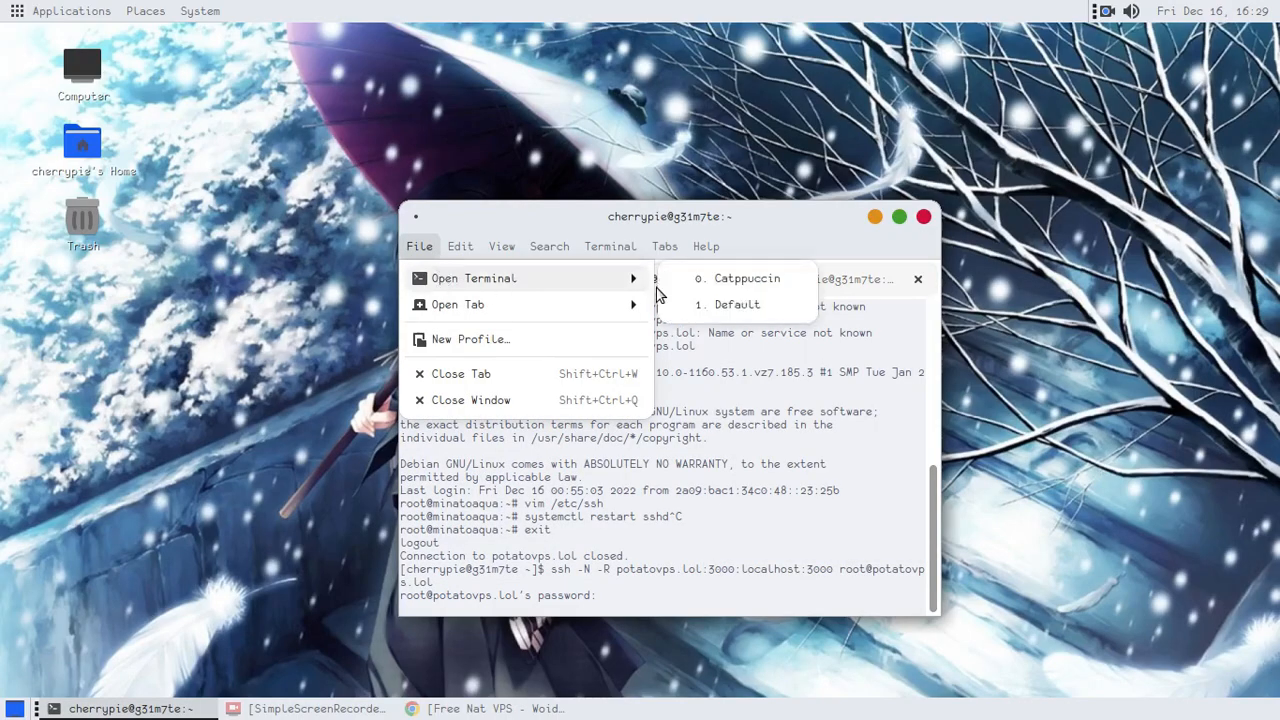
left_click(746, 278)
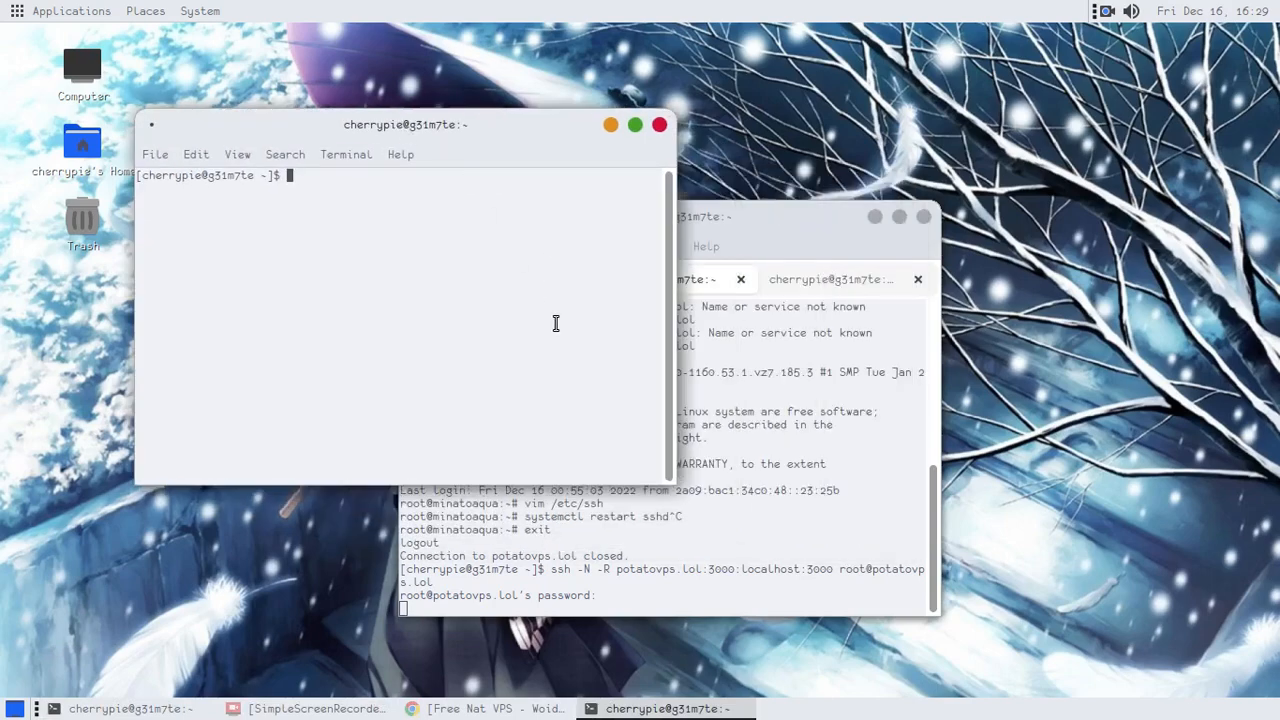
left_click(71, 11)
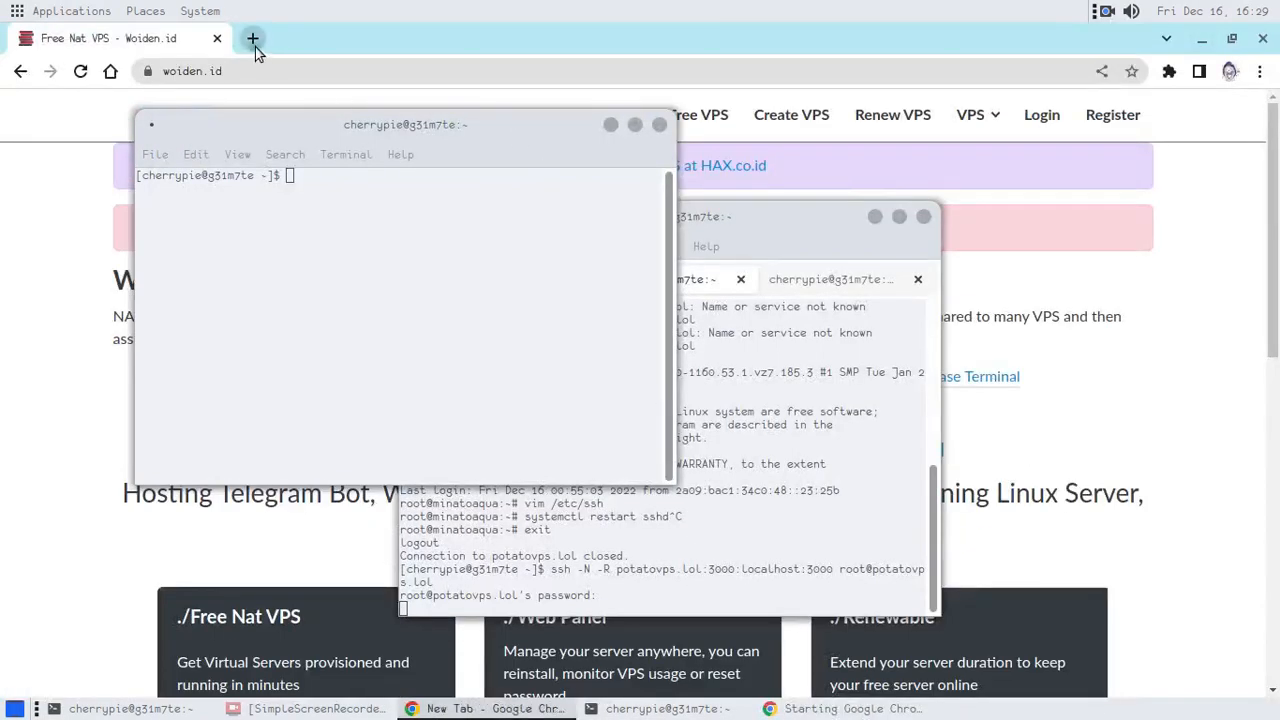
Load potatovps.lol:3000 in a fresh tab to view the tunneled p5-paint welcome page
left_click(252, 38)
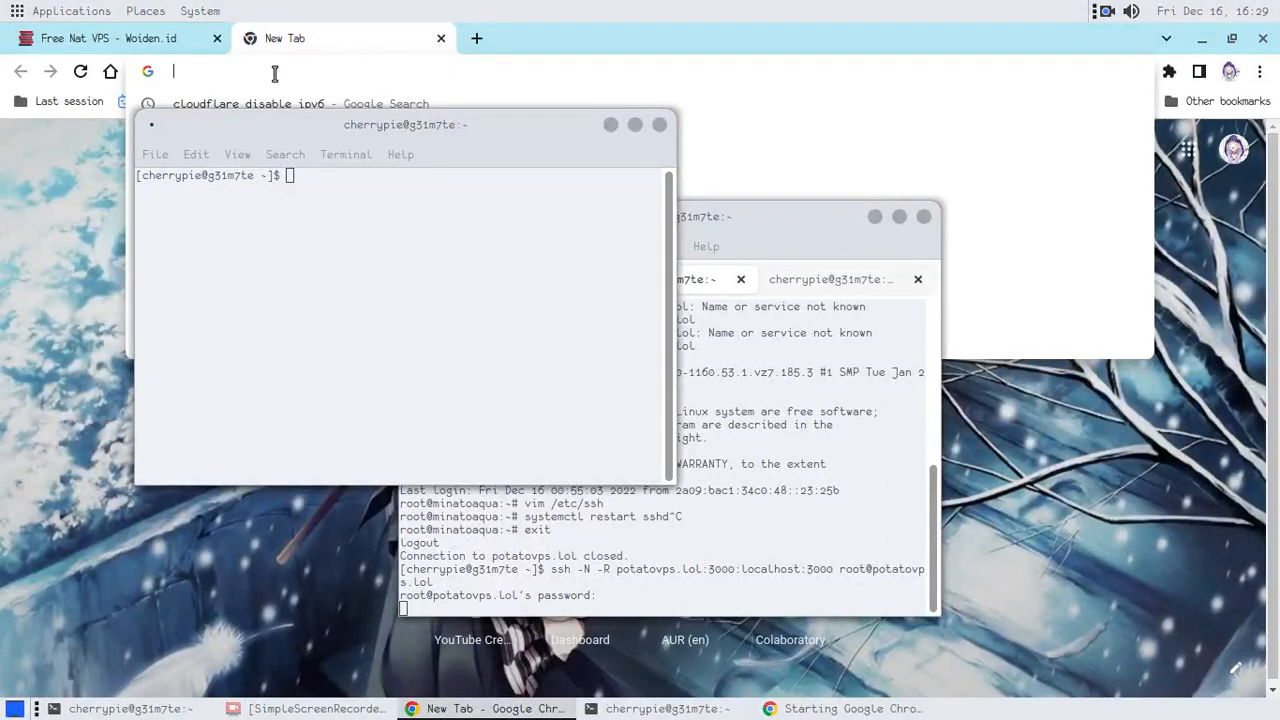
type("potatovps.lol")
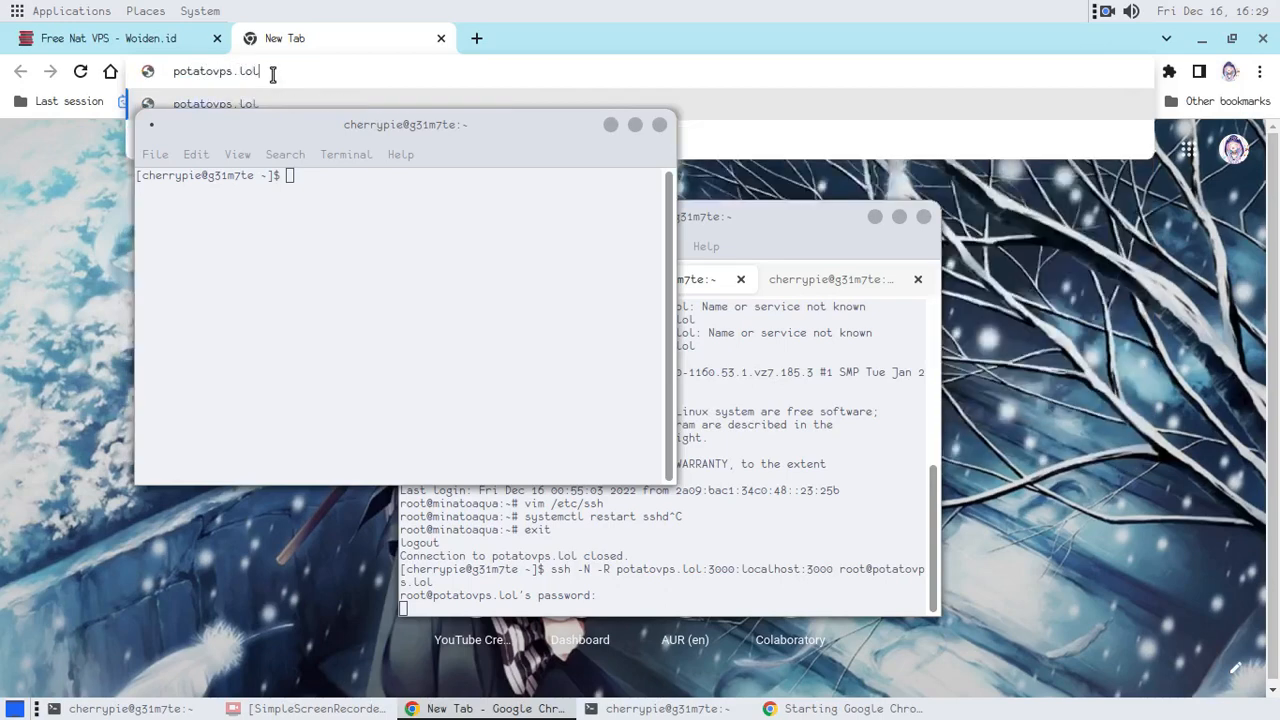
key("Return")
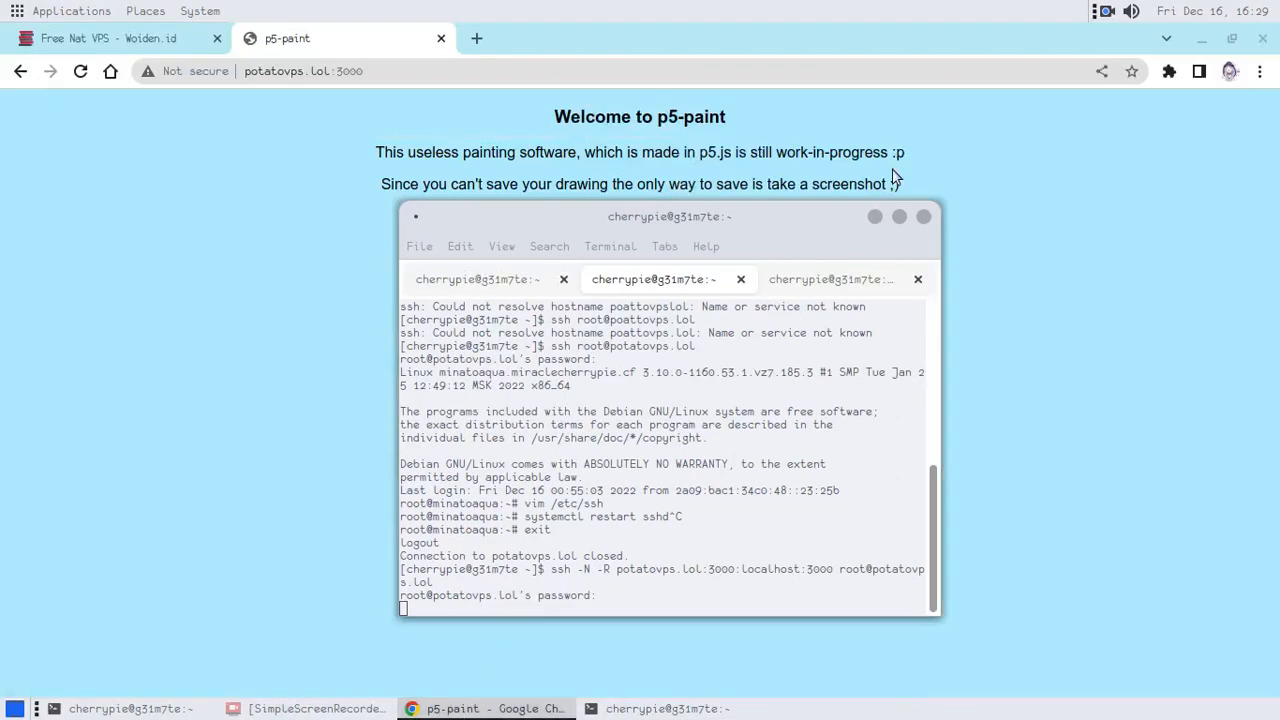
mouse_move(358, 320)
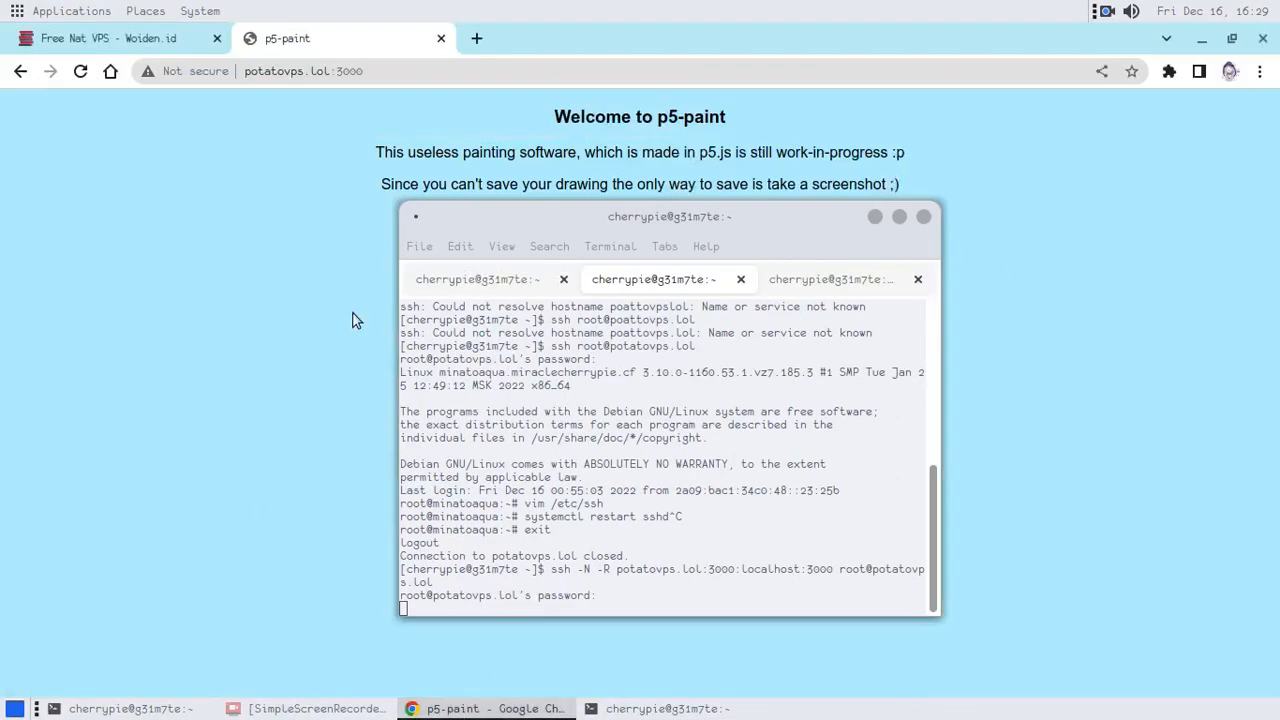
left_click(300, 71)
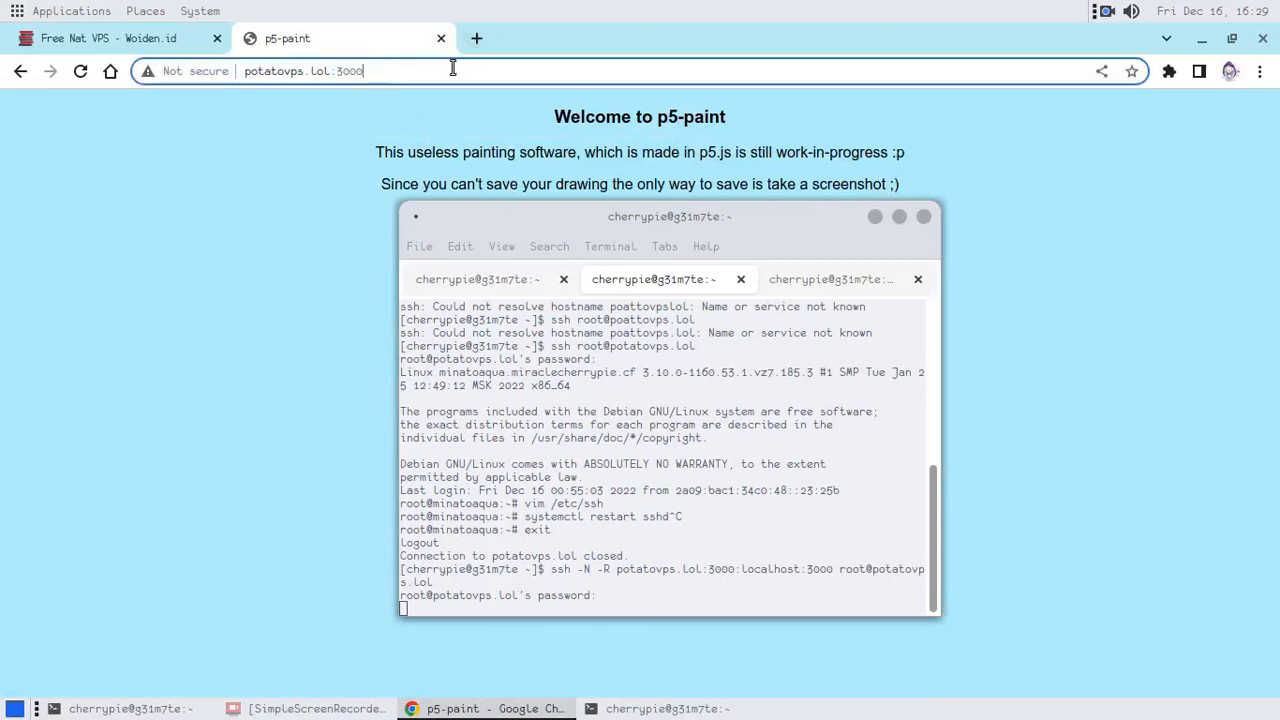
Enter localhost:3000 into the address bar of a third tab without loading it
left_click(477, 38)
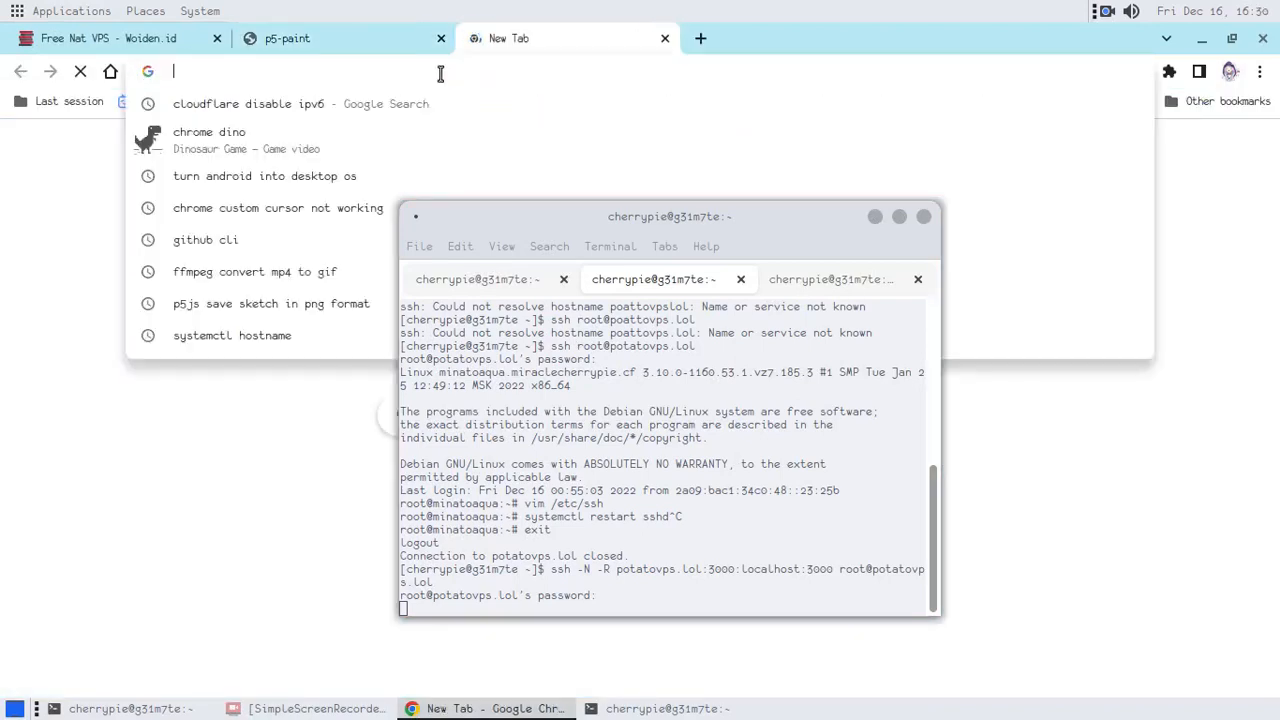
type("Localhost:3000")
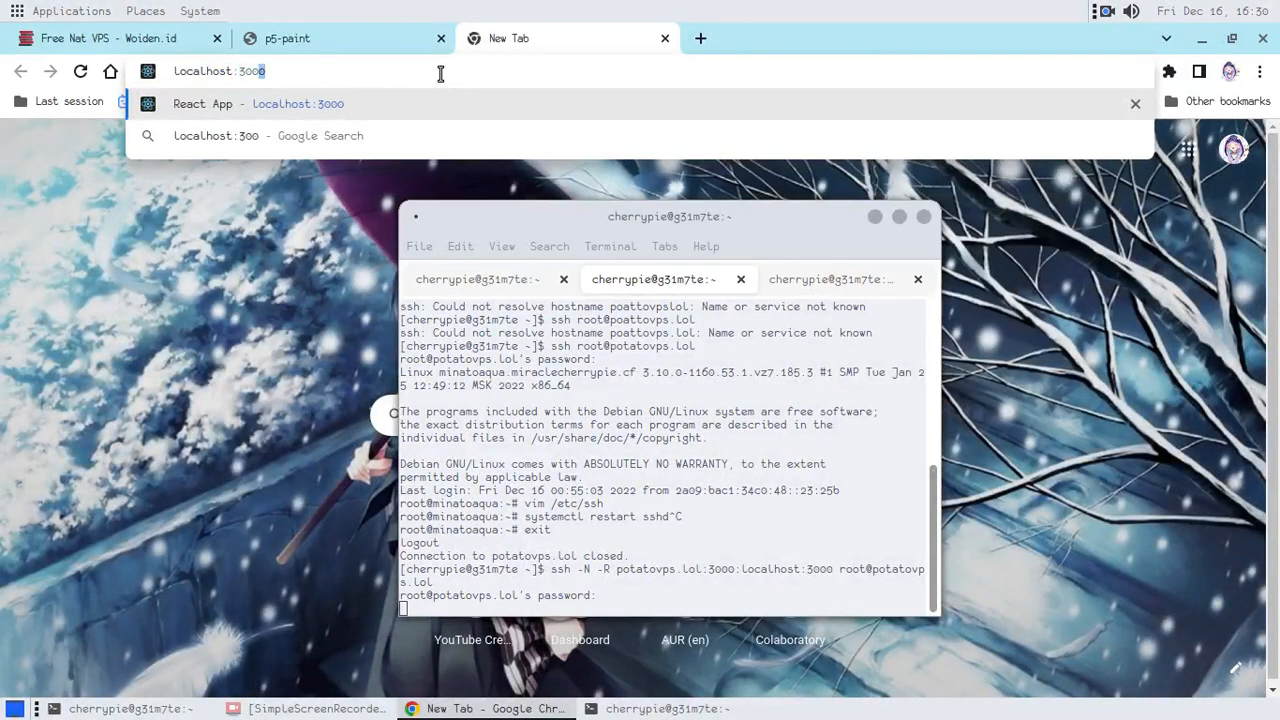
type("0")
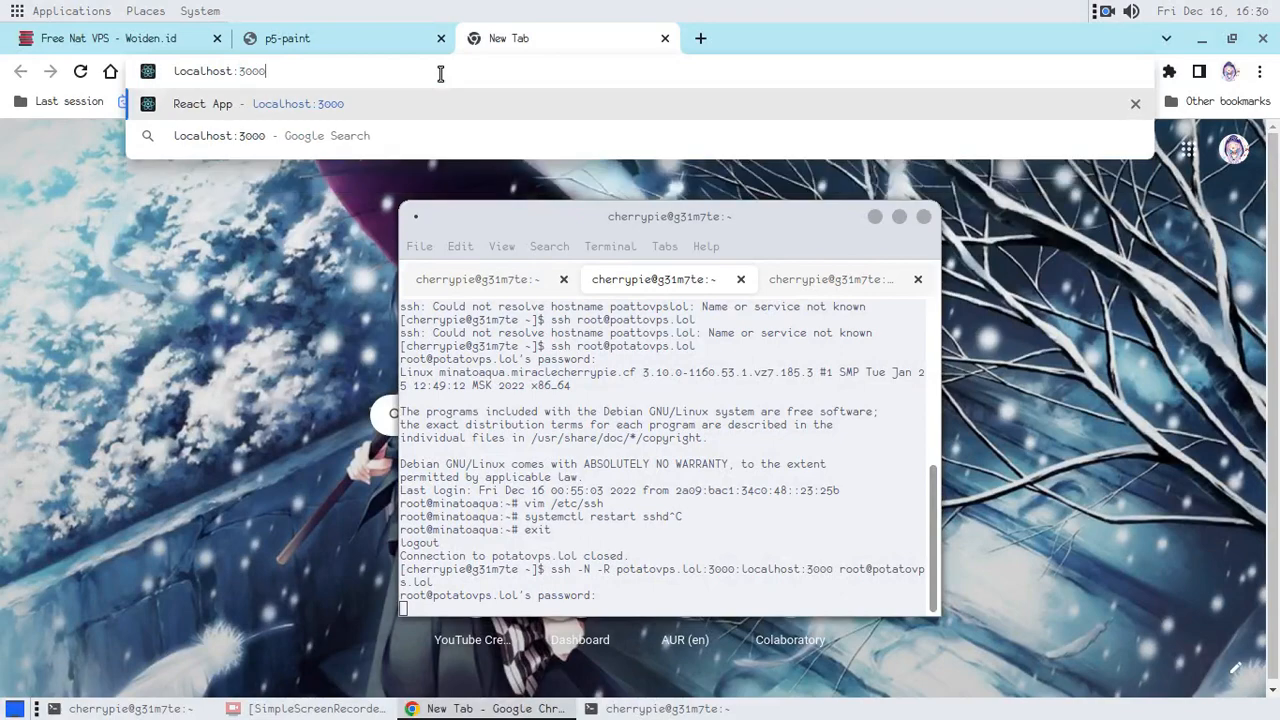